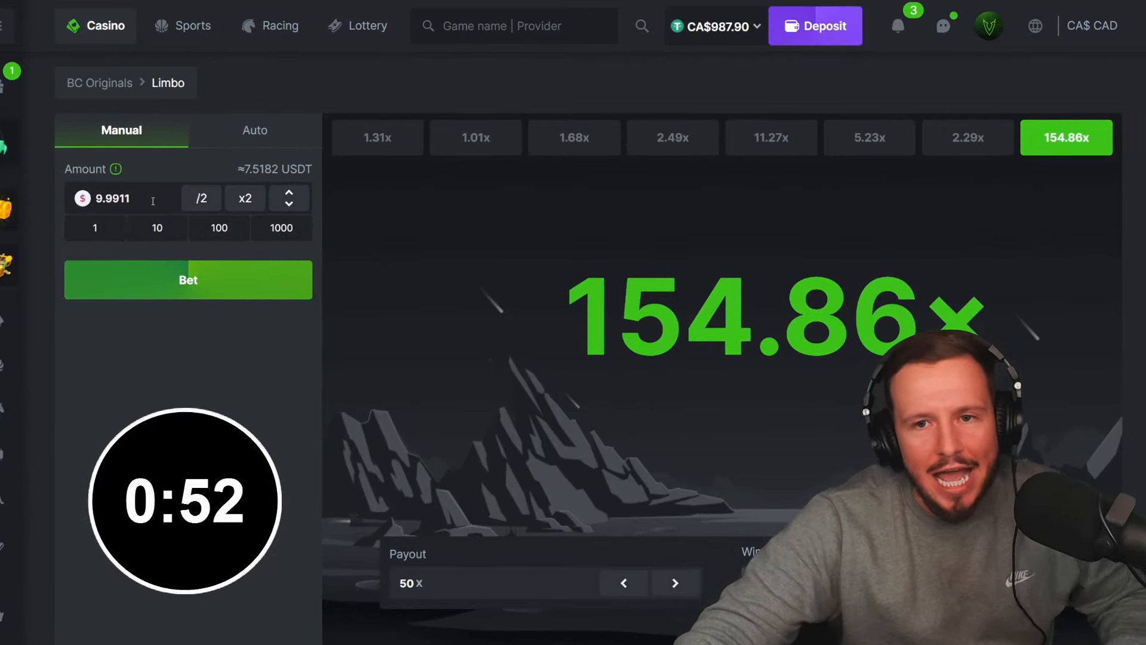
Step: Bet 20 on Limbo at a 2x target, winning on a 7.94x roll
text(20)
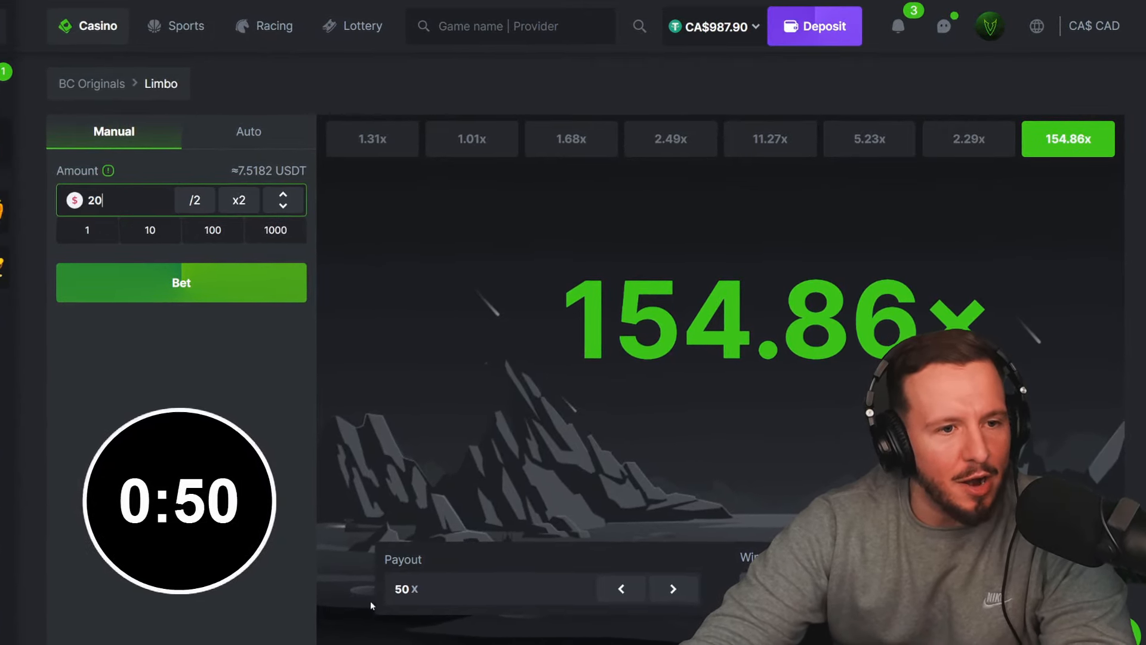
click(176, 283)
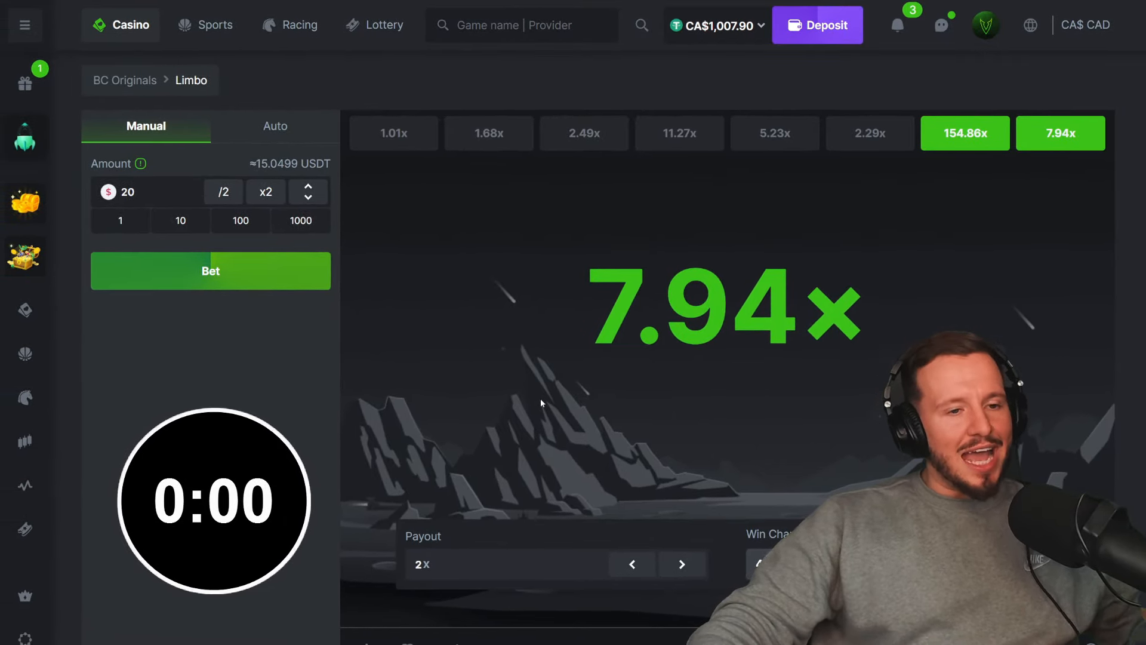
Step: Place 5-unit Limbo bets at changing payout targets, including a 36.27x win
click(210, 270)
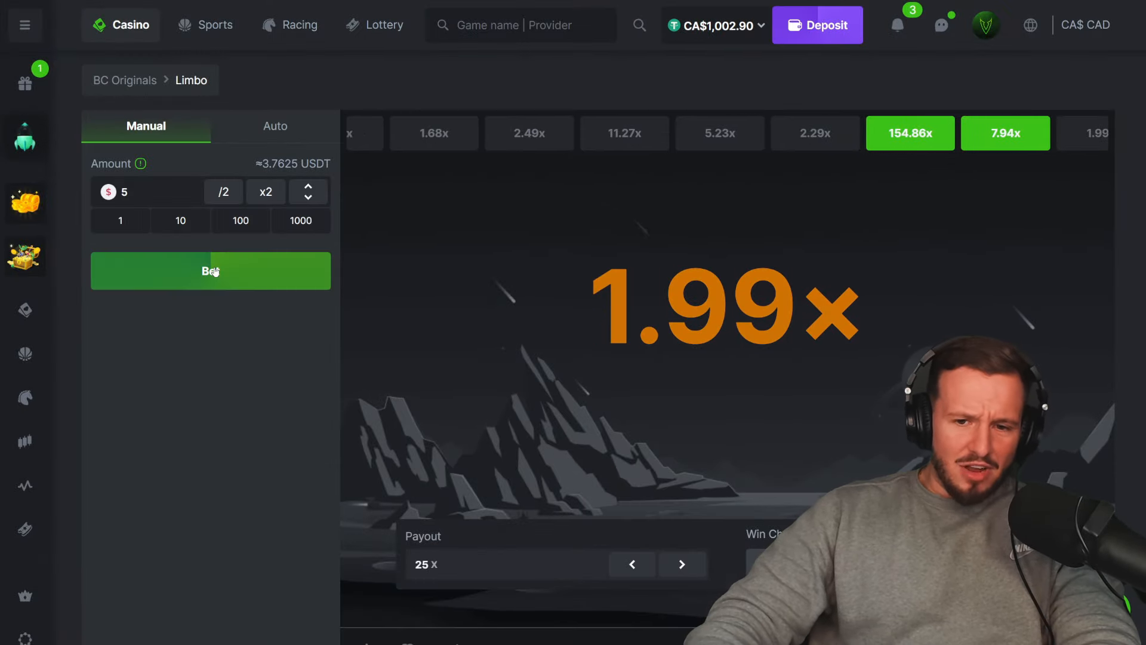
click(211, 270)
text(100)
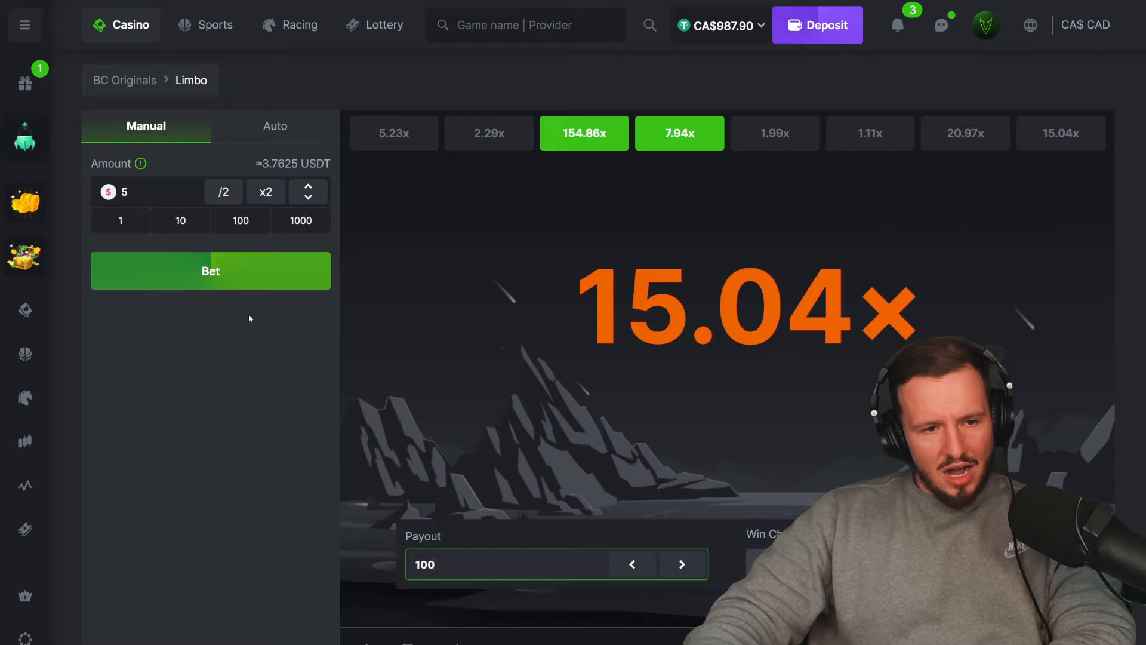
click(210, 270)
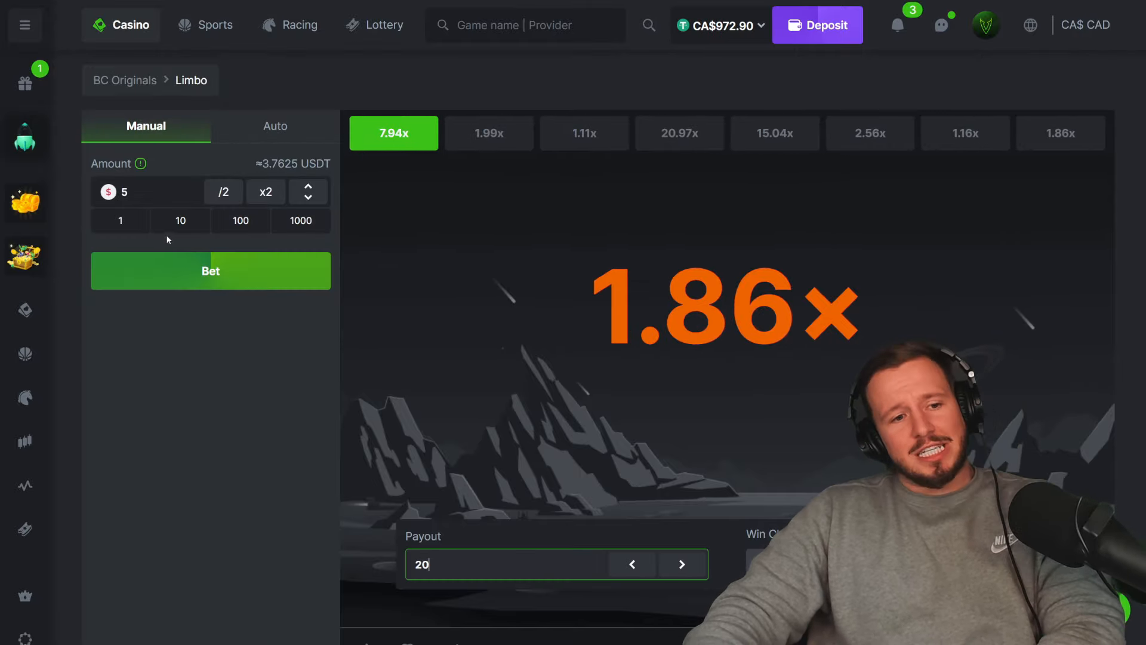
click(210, 271)
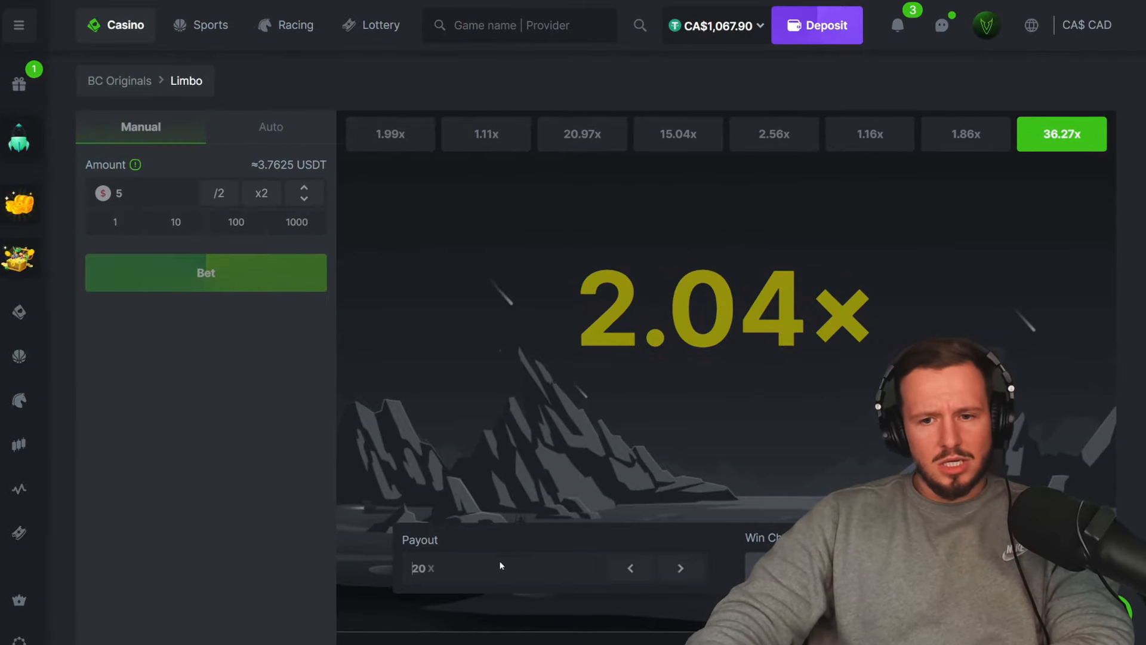
click(196, 276)
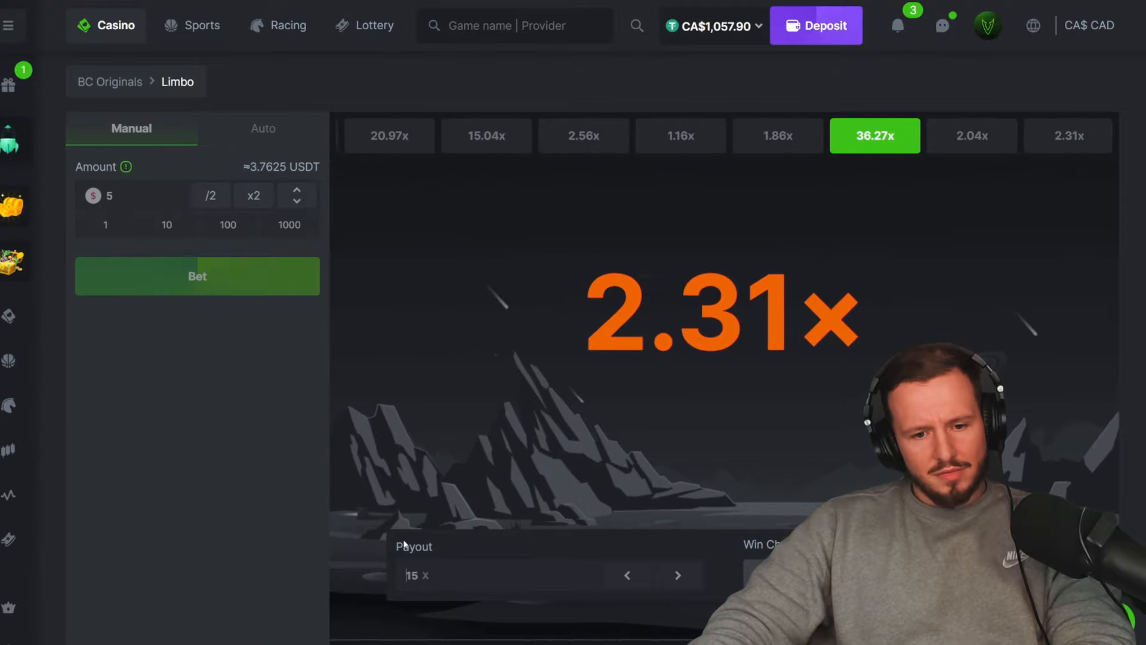
click(197, 277)
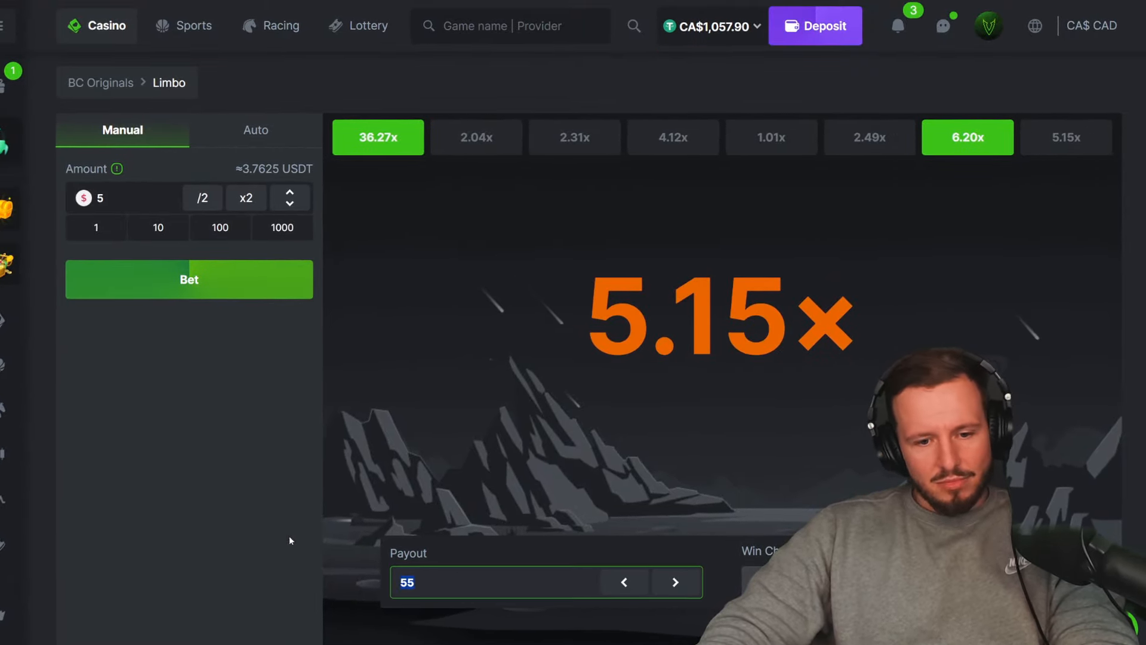
Step: Keep betting 5 at high payout targets as the balance drops to CA$977.90
click(188, 279)
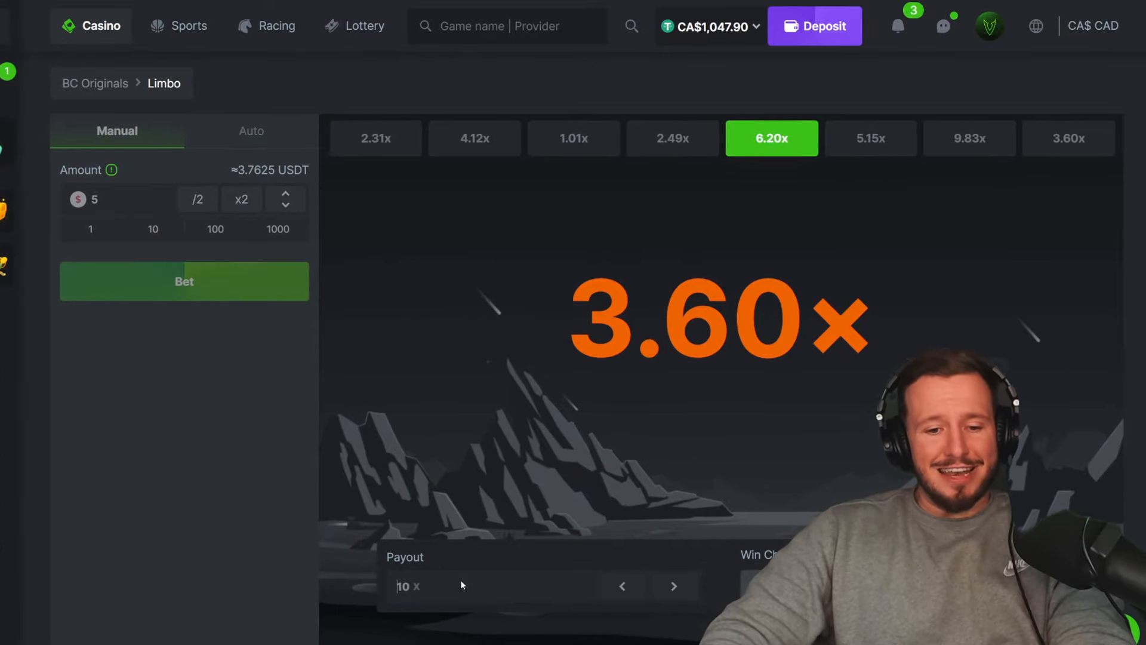
click(179, 283)
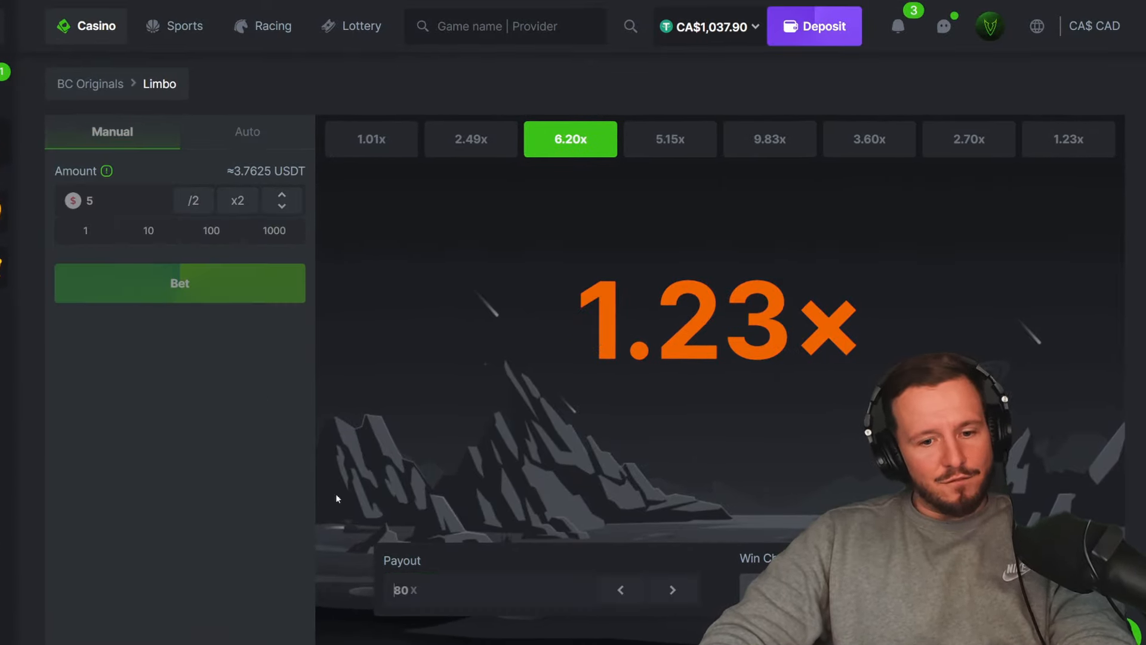
click(179, 284)
text(90)
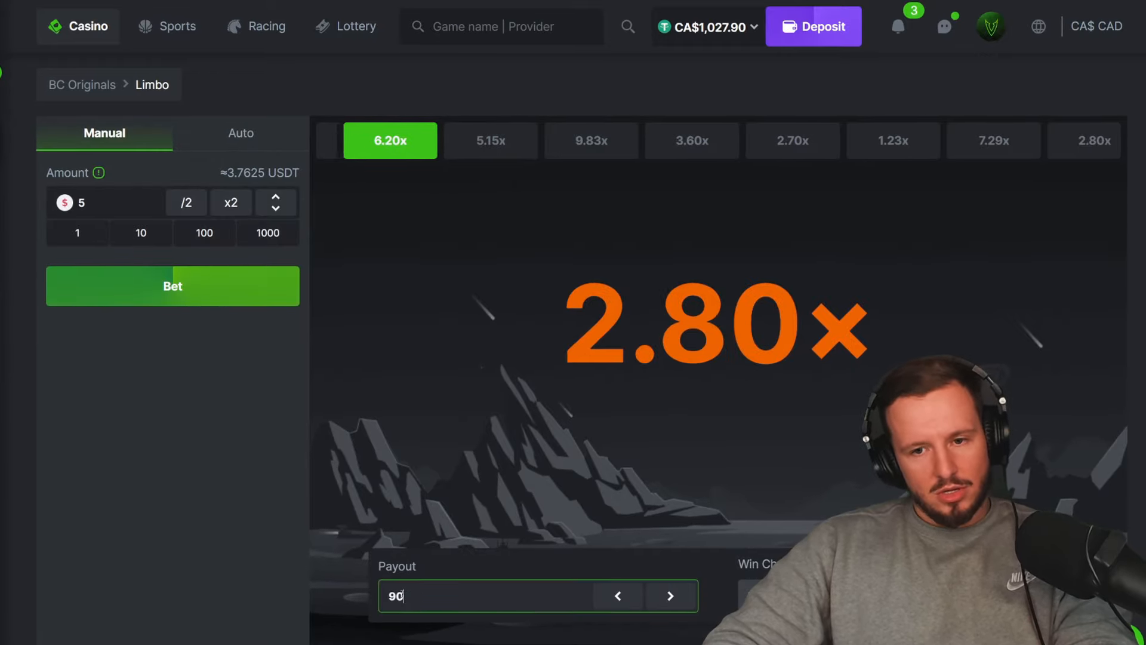
click(169, 287)
text(35)
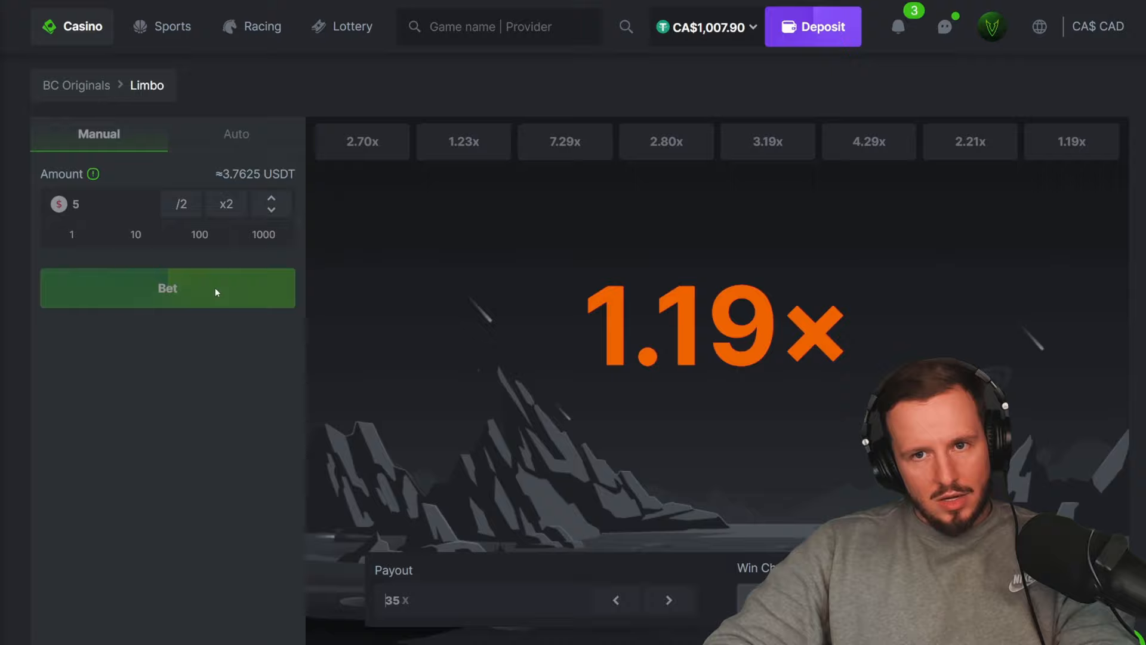
click(166, 288)
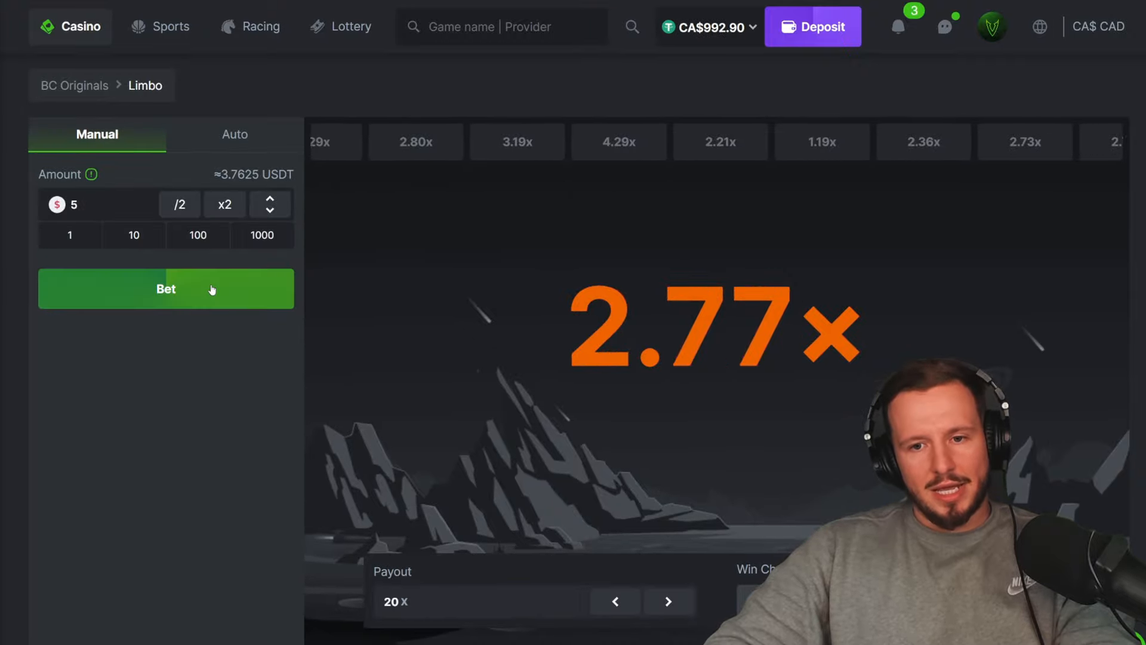
click(165, 288)
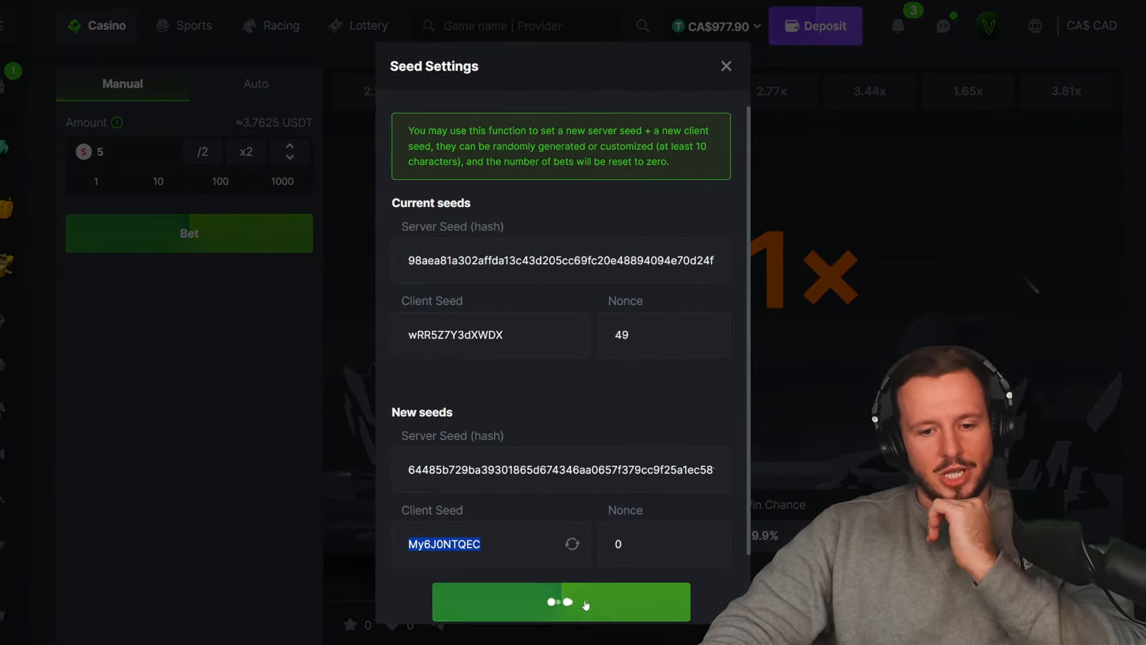
Step: Confirm the new seeds and bet 5 at 10x–35x targets, falling to CA$897.91
click(560, 602)
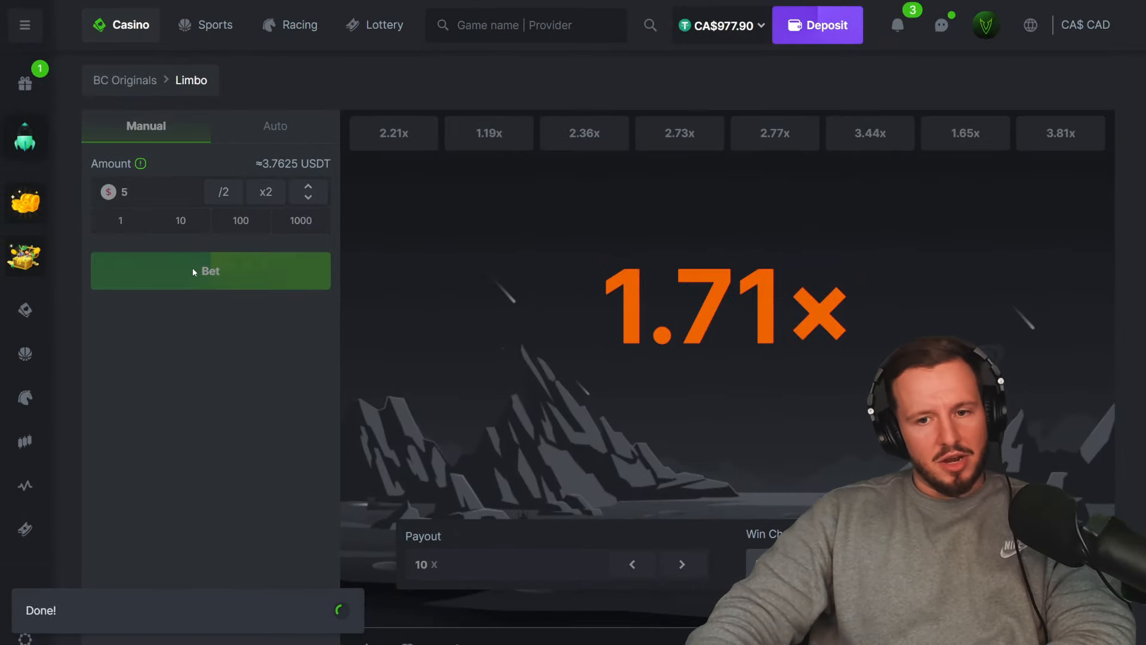
click(211, 271)
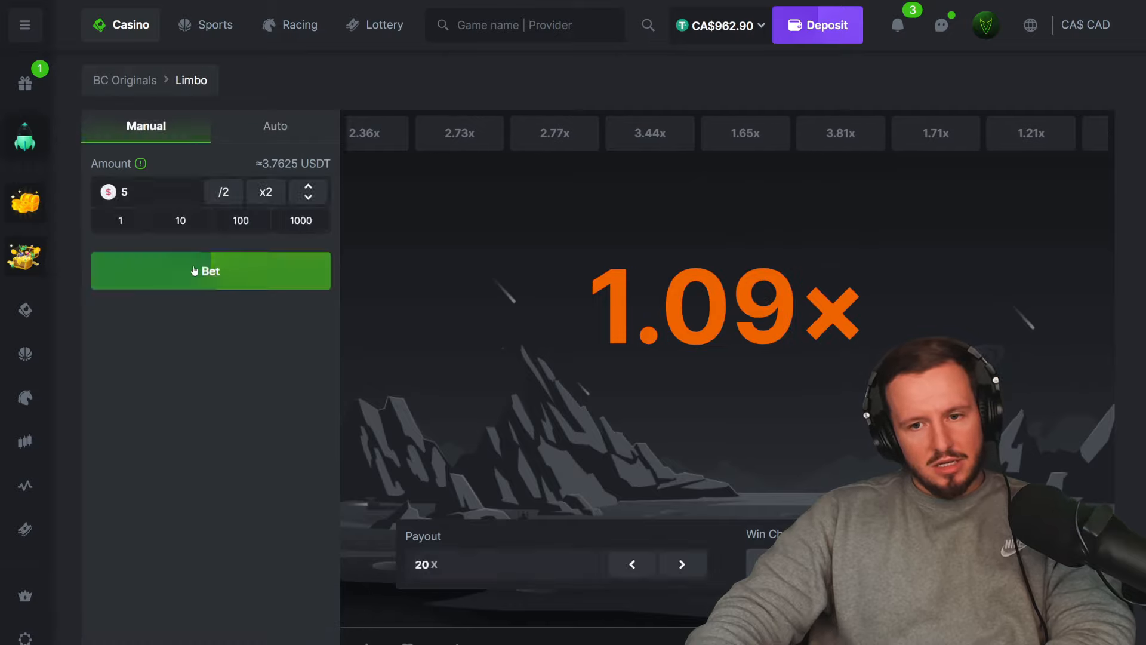
click(210, 270)
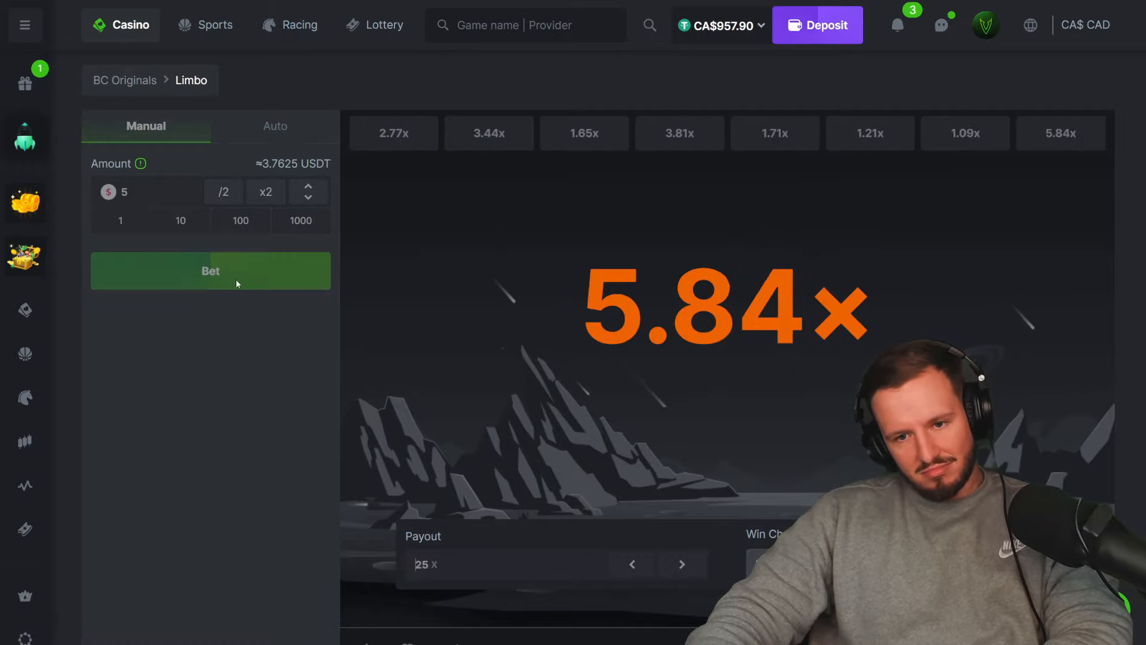
click(211, 271)
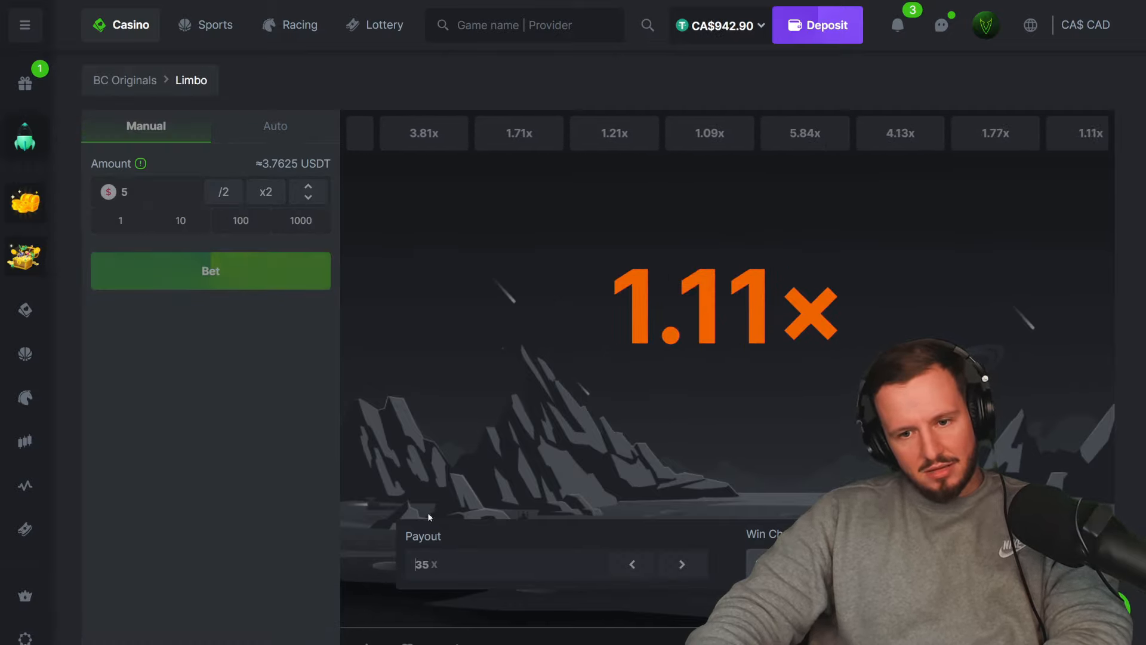
click(211, 270)
text(20)
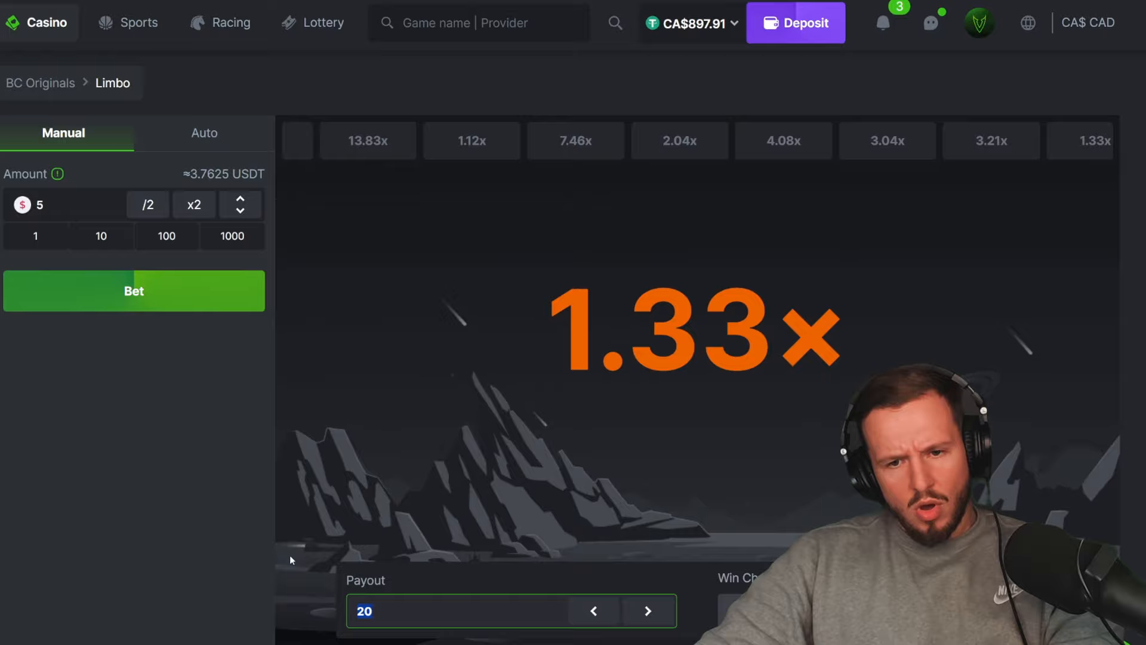
Step: Bet 5 at targets from 50x down to 5x, recovering to CA$977.90
click(134, 290)
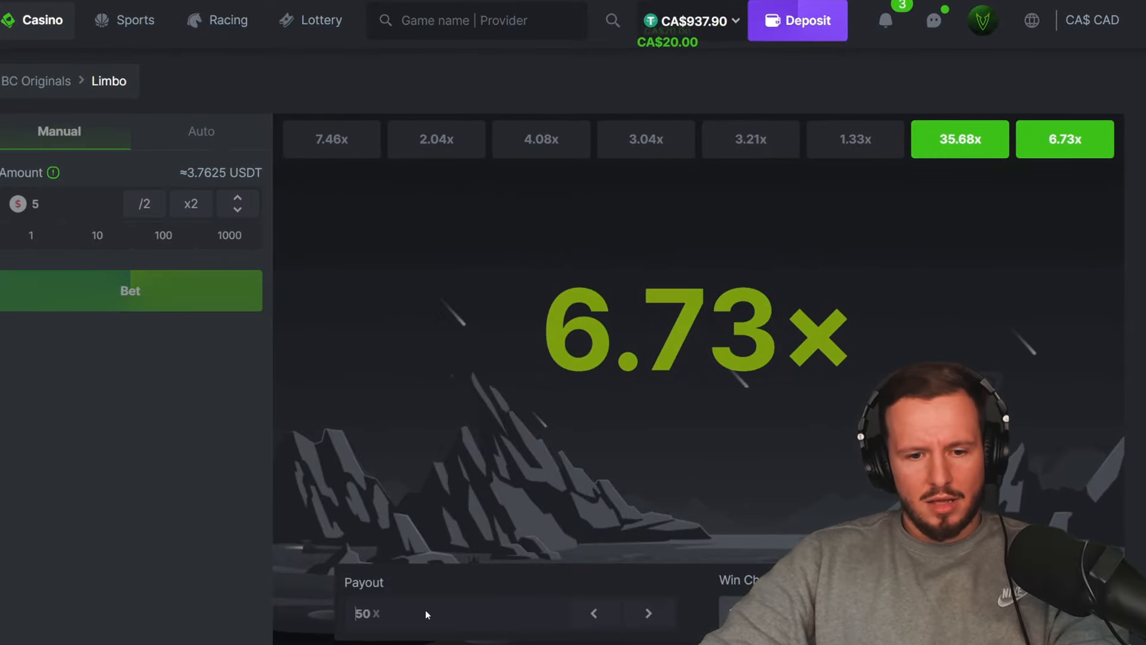
click(130, 290)
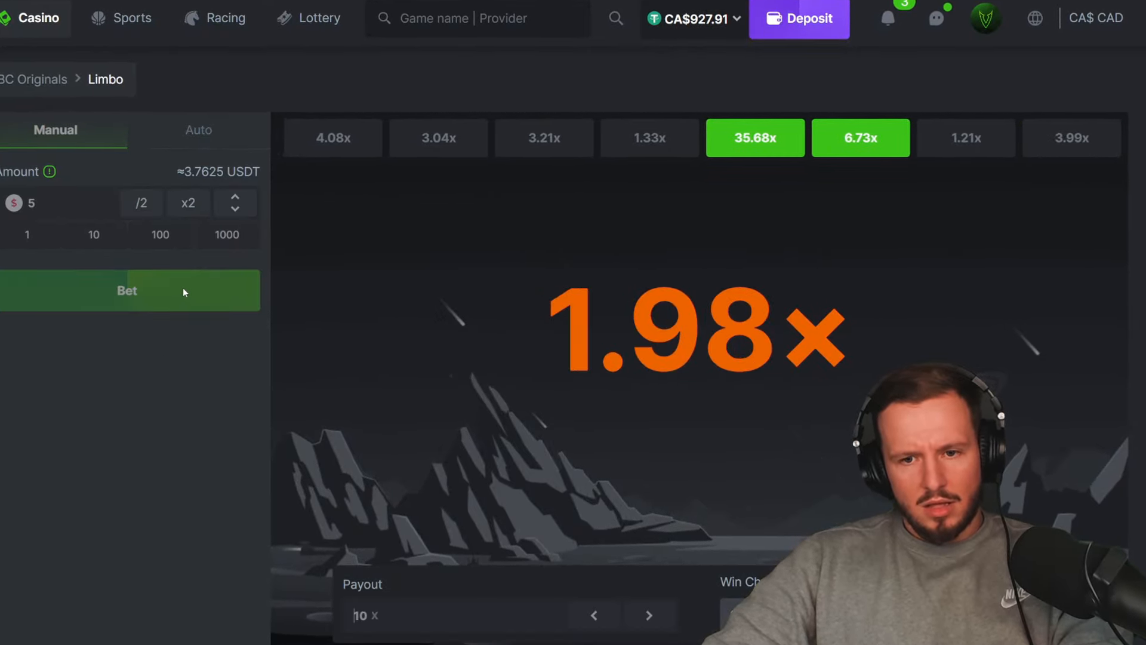
click(130, 290)
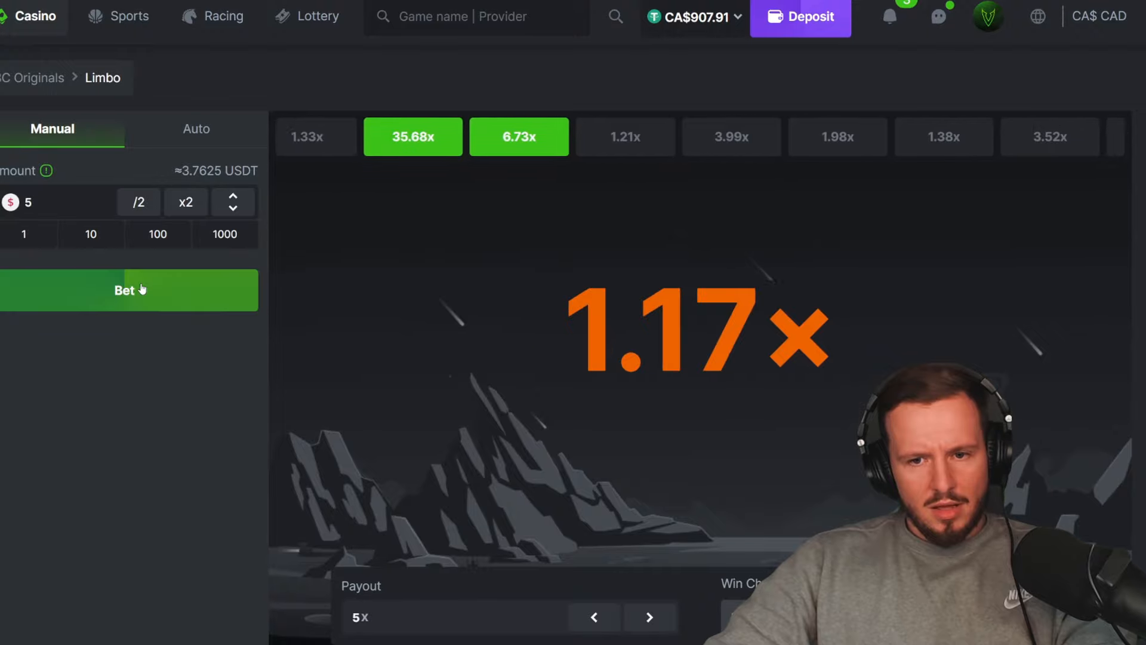
click(128, 290)
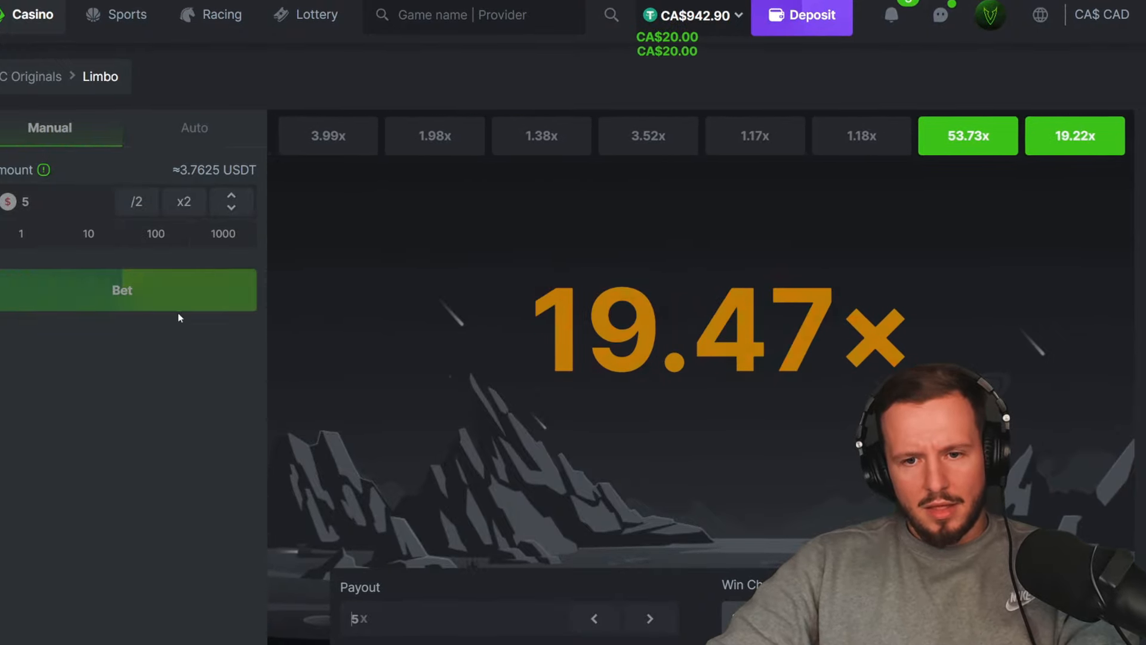
click(128, 290)
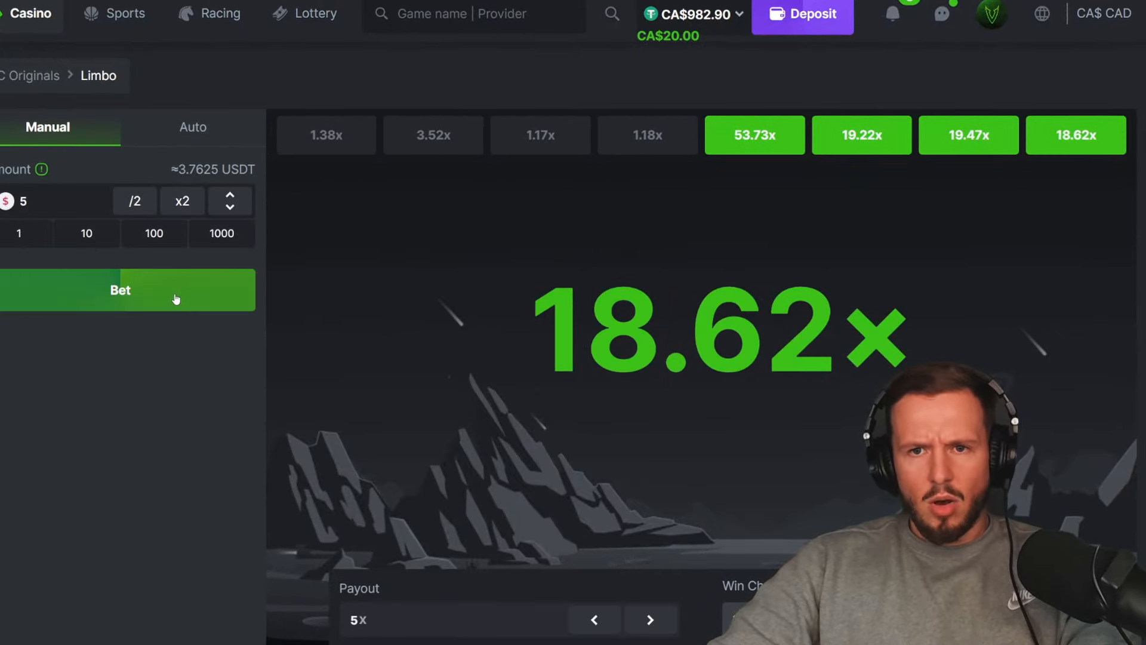
click(120, 289)
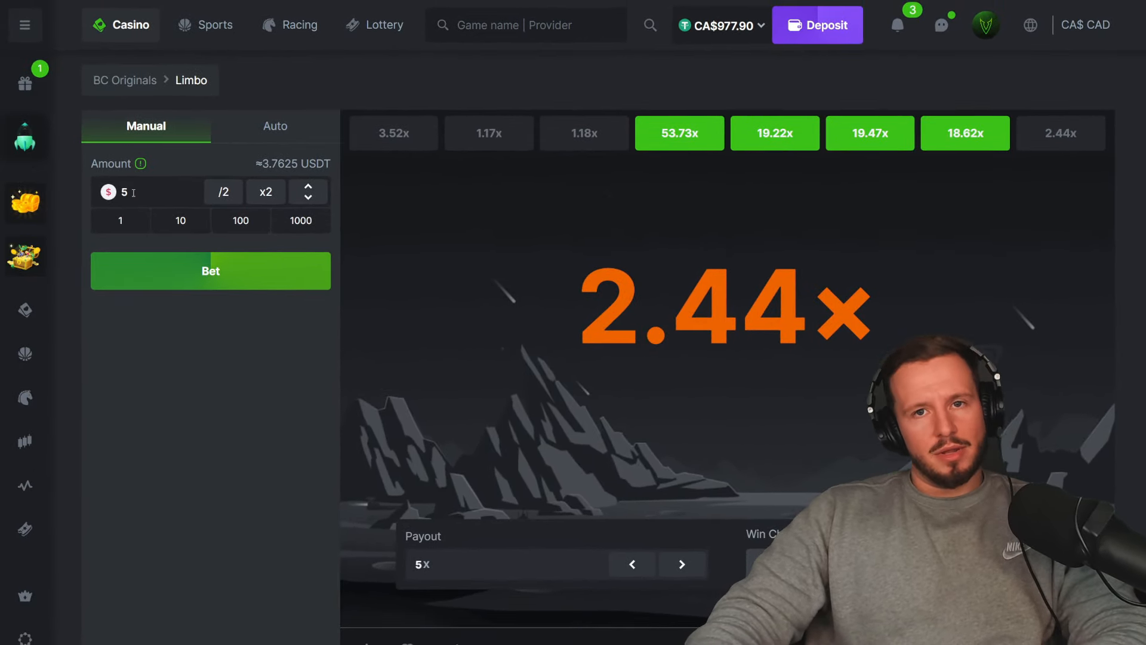
Step: Place 3.5-unit Limbo bets at the current target, then at 50x and 100x
click(211, 270)
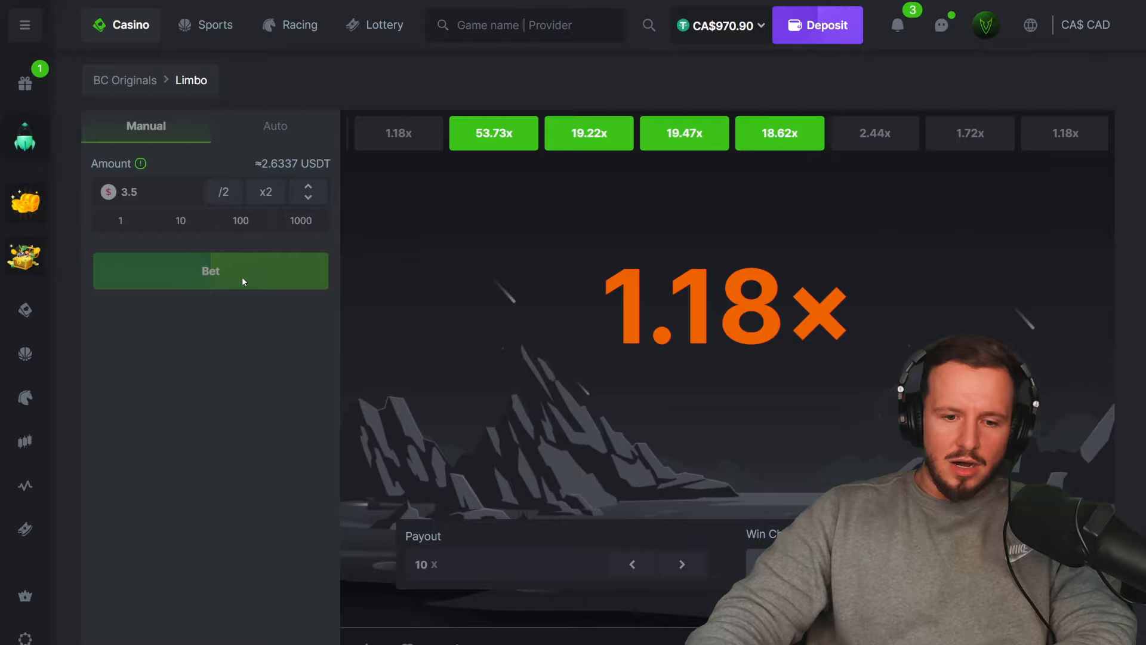
click(210, 271)
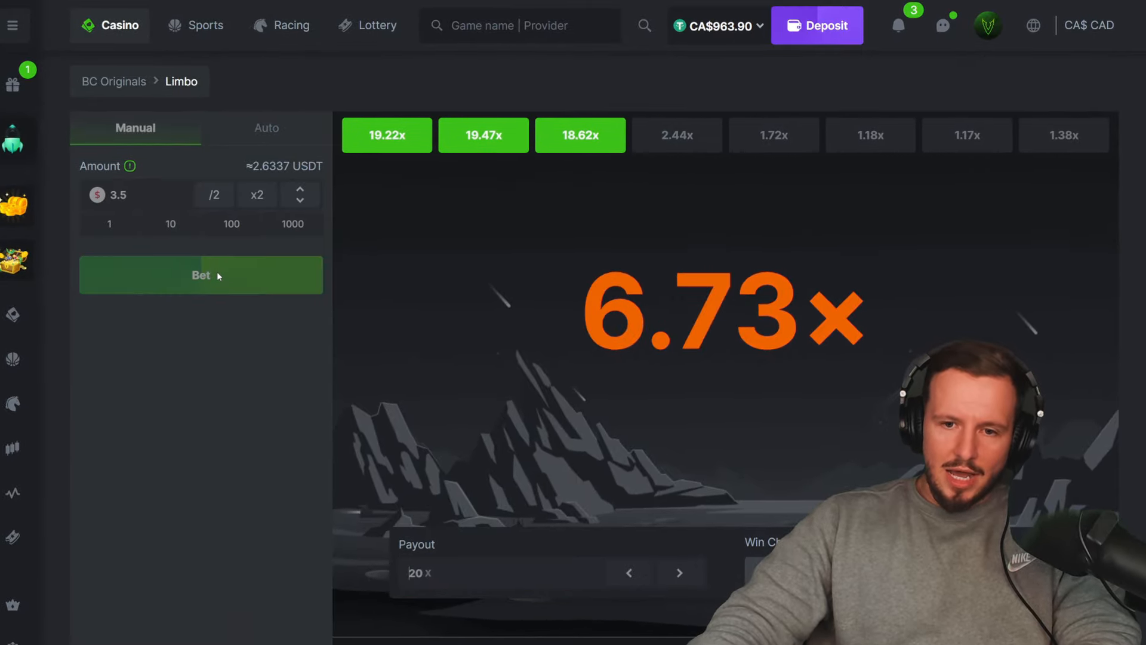
click(202, 276)
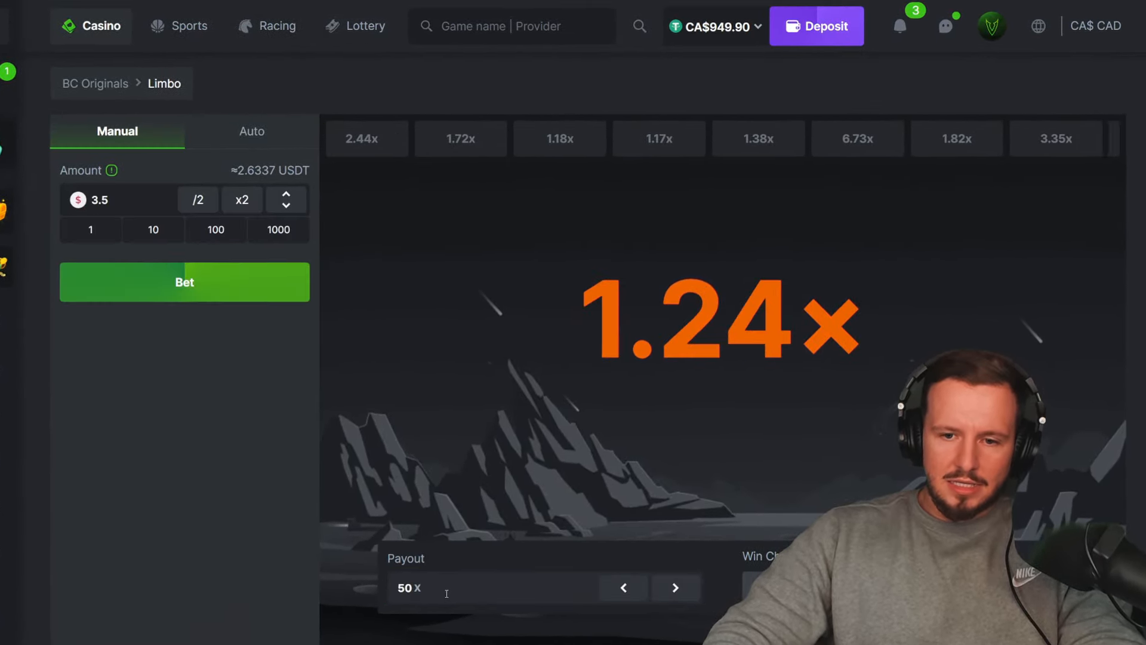
click(184, 281)
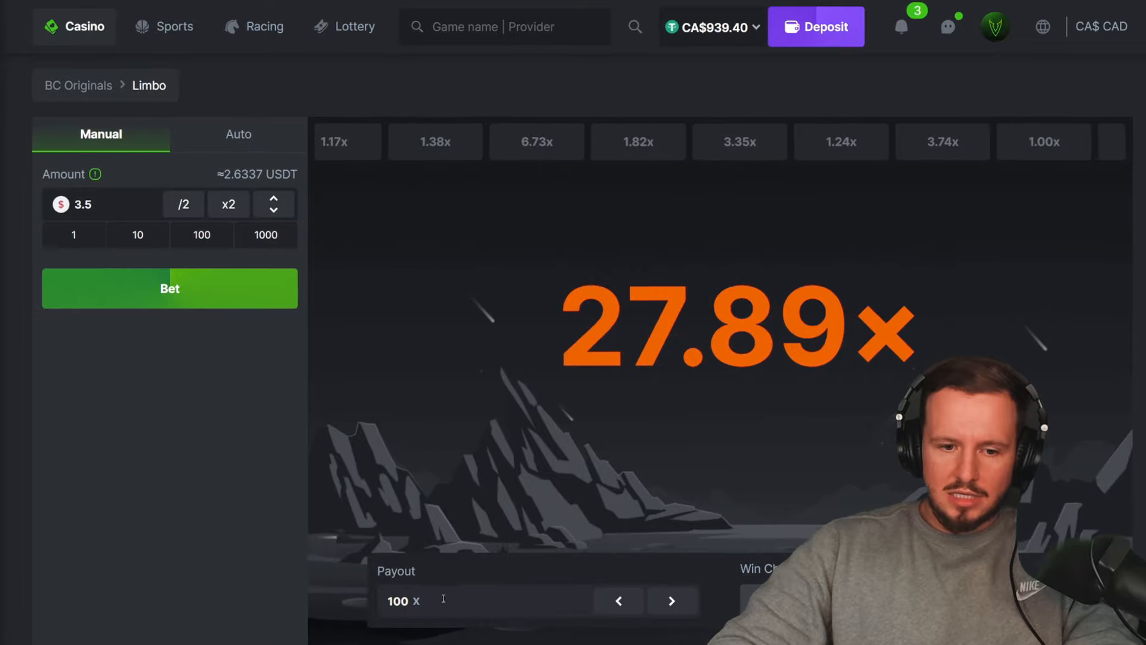
Step: Continue 3.5 bets at 250x, 5x, 50x and 20x targets, balance falling to CA$887.41
click(169, 287)
text(250)
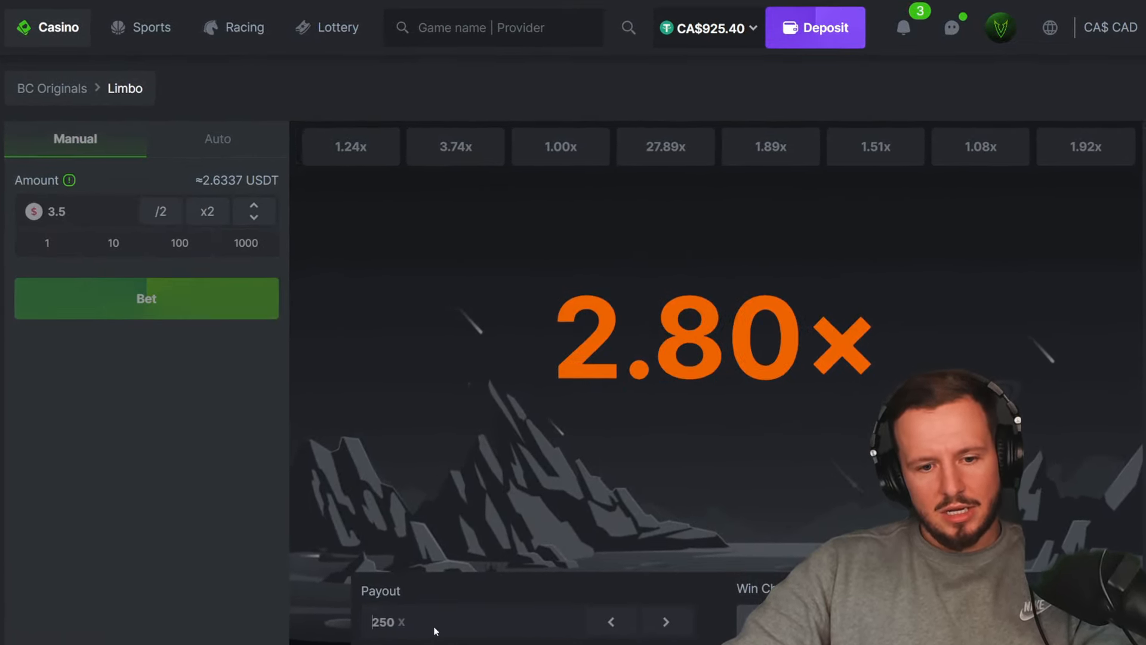
click(146, 298)
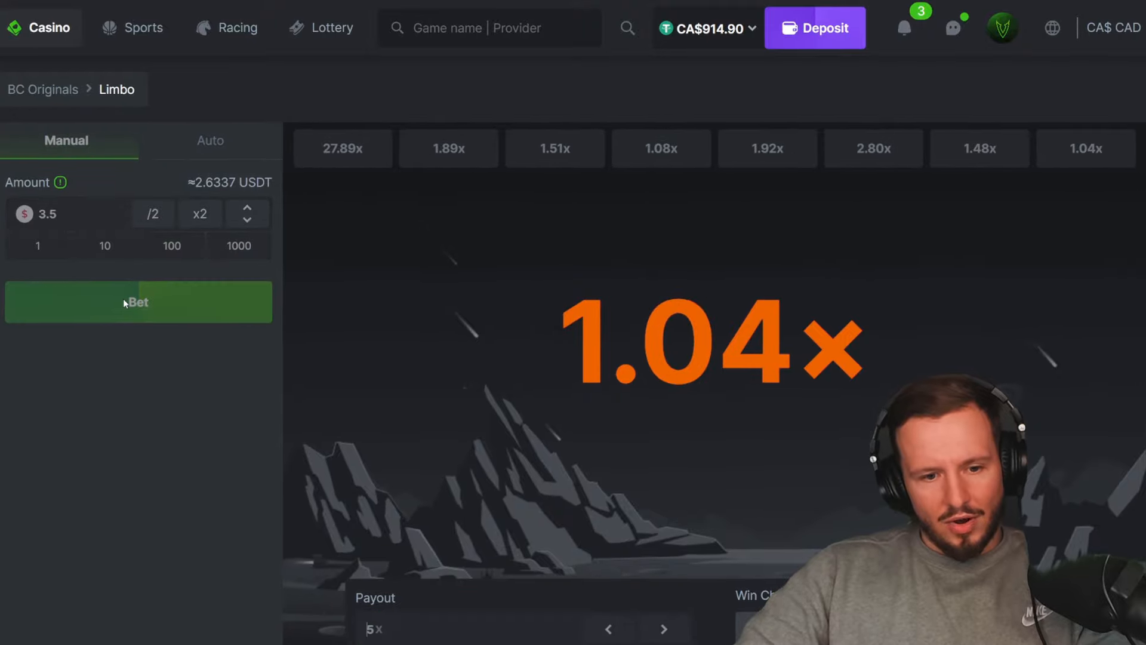
click(137, 302)
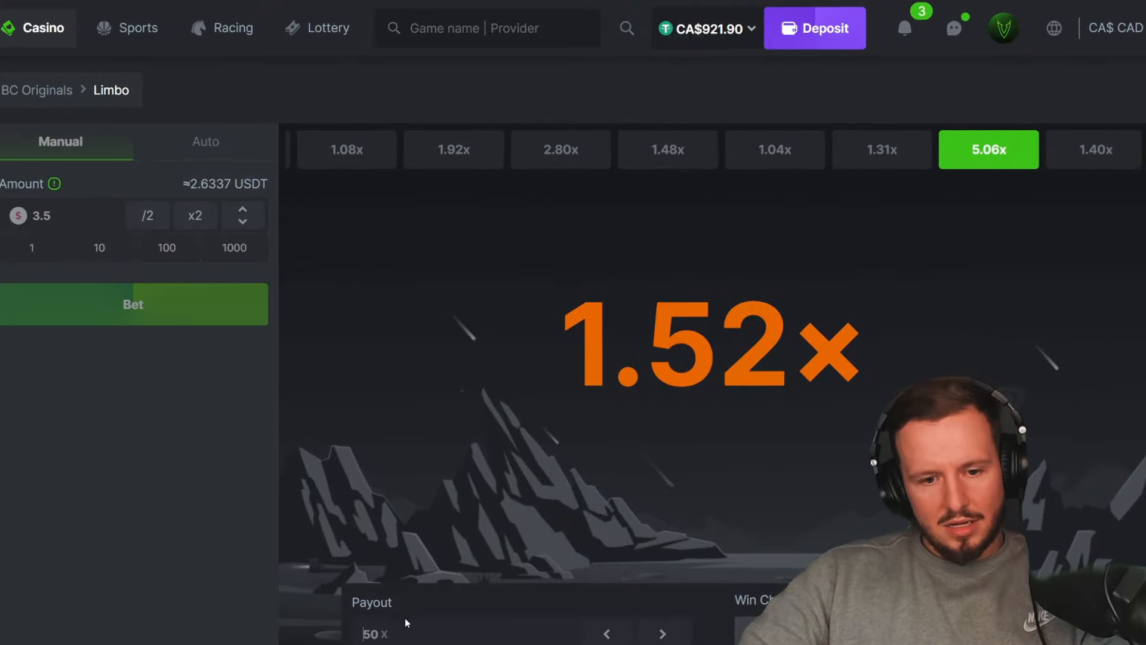
click(132, 305)
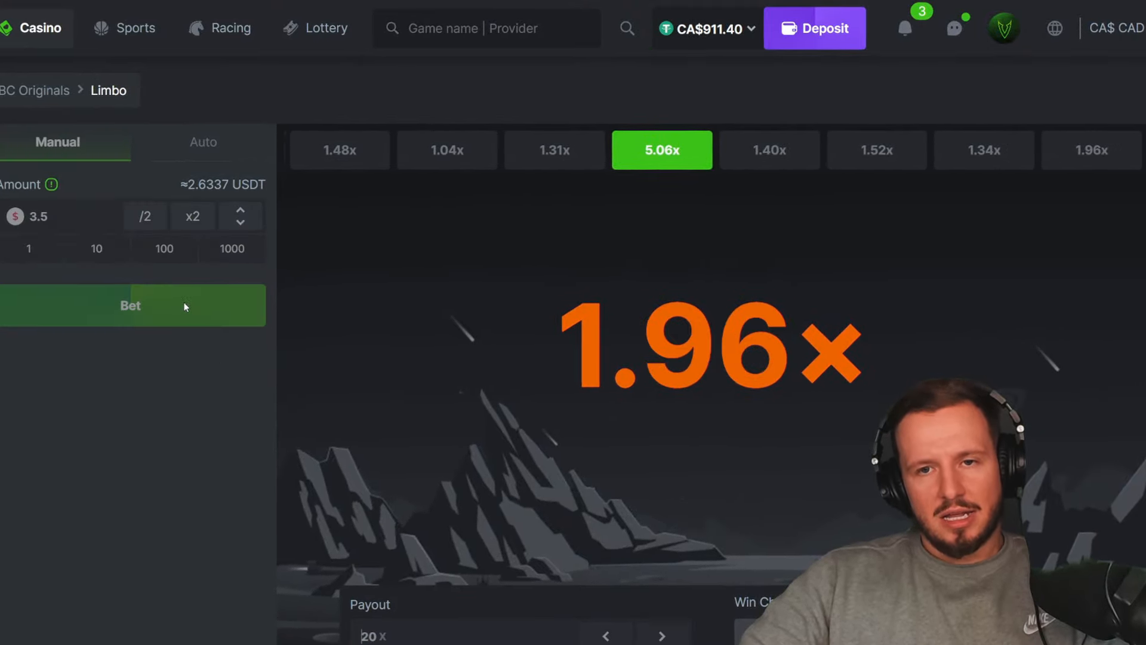
click(130, 305)
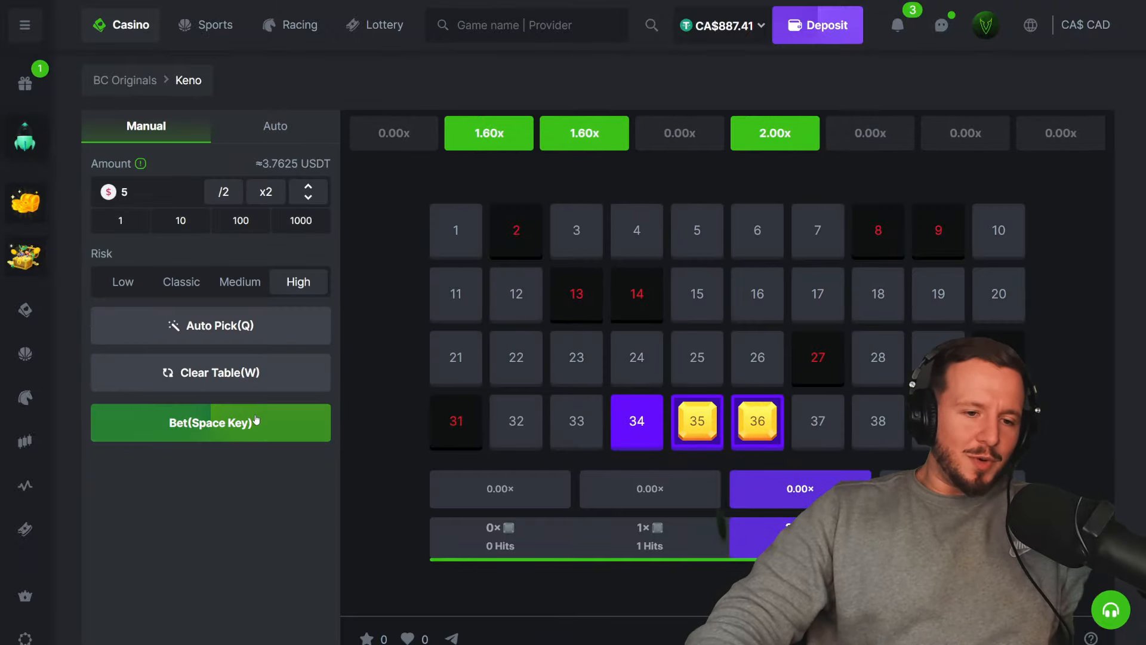
Step: Play several high-risk Keno rounds on numbers 34, 35 and 36
click(211, 422)
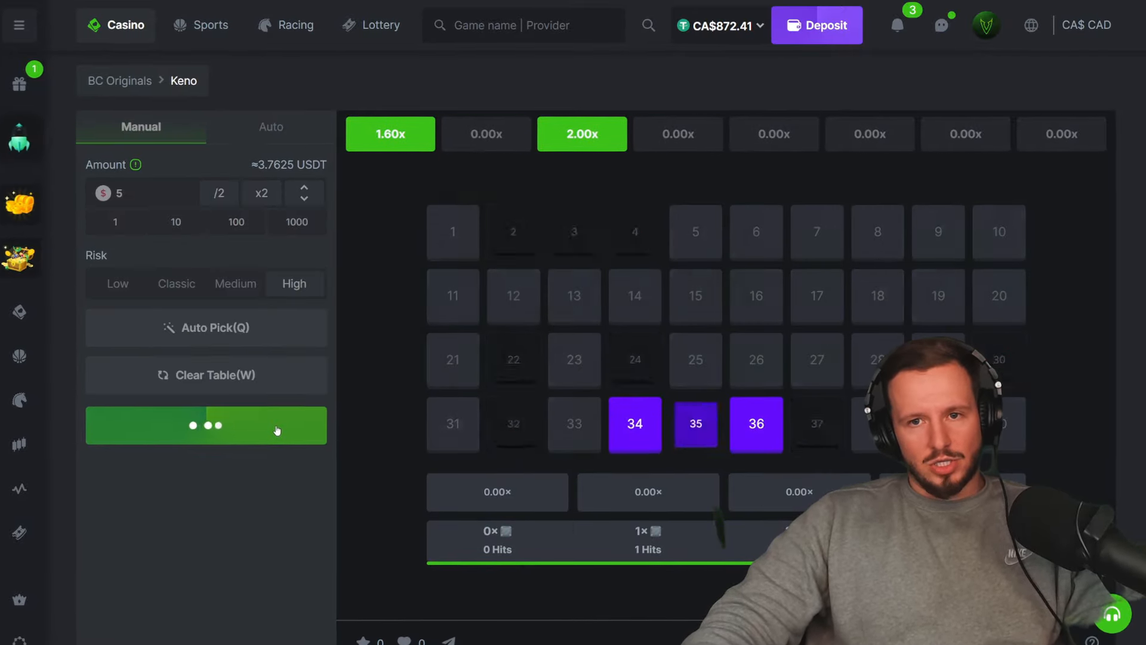
click(205, 427)
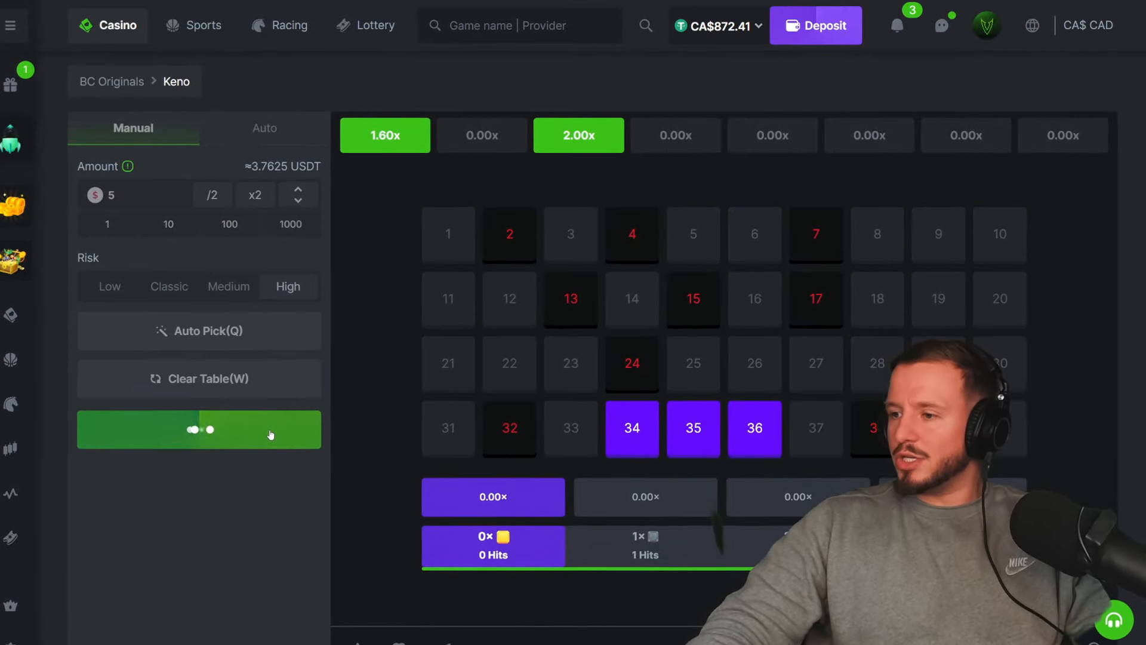
click(198, 430)
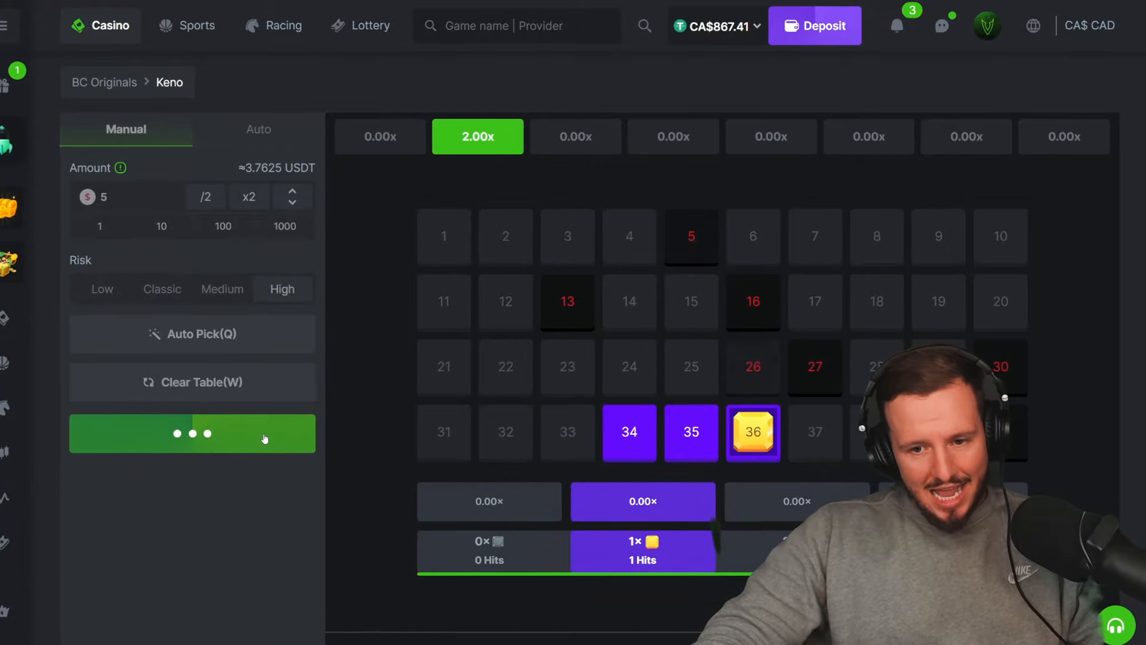
click(192, 434)
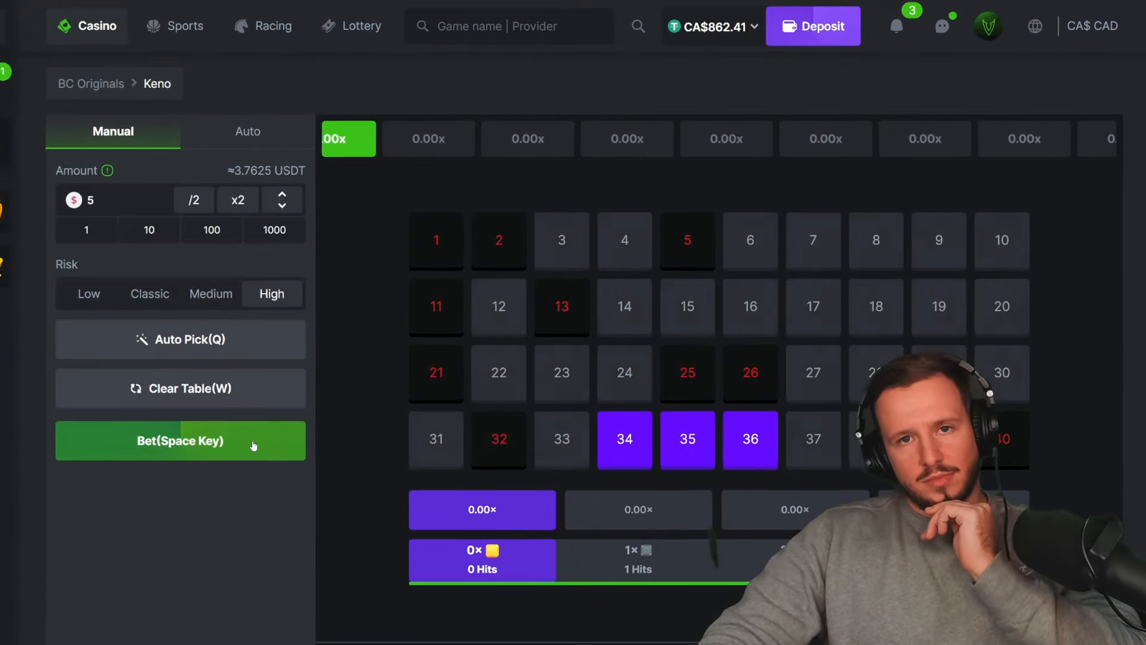
click(179, 440)
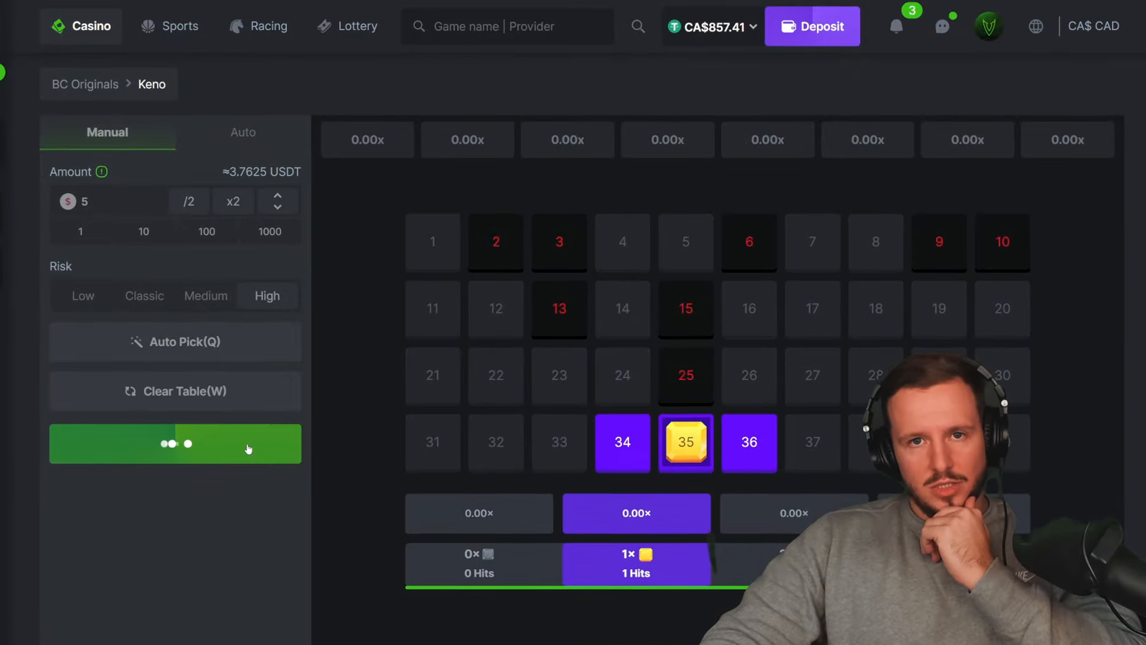
click(175, 443)
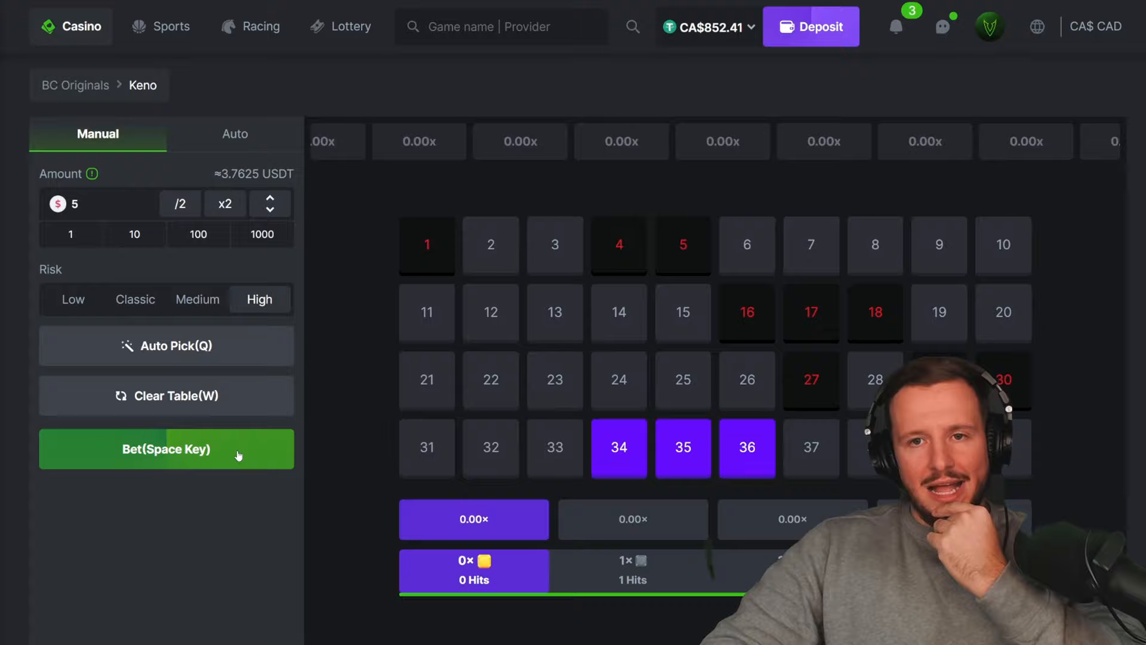
click(166, 448)
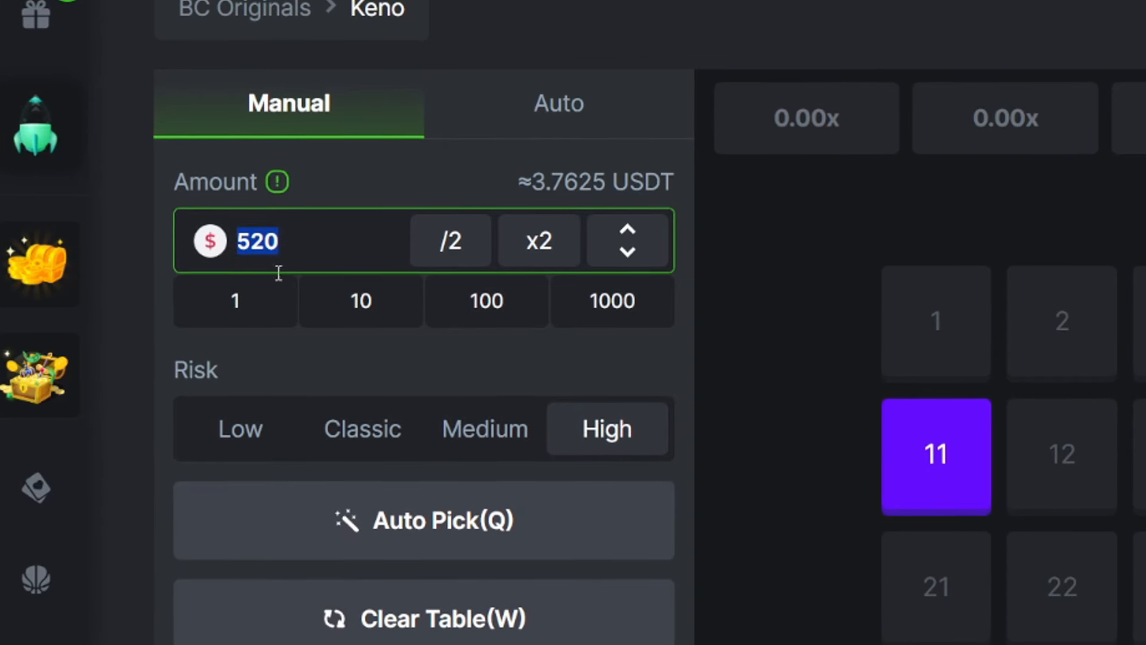
Step: Stake 20 on ten Keno numbers, hitting 5 for an 8x CA$160 win
text(20)
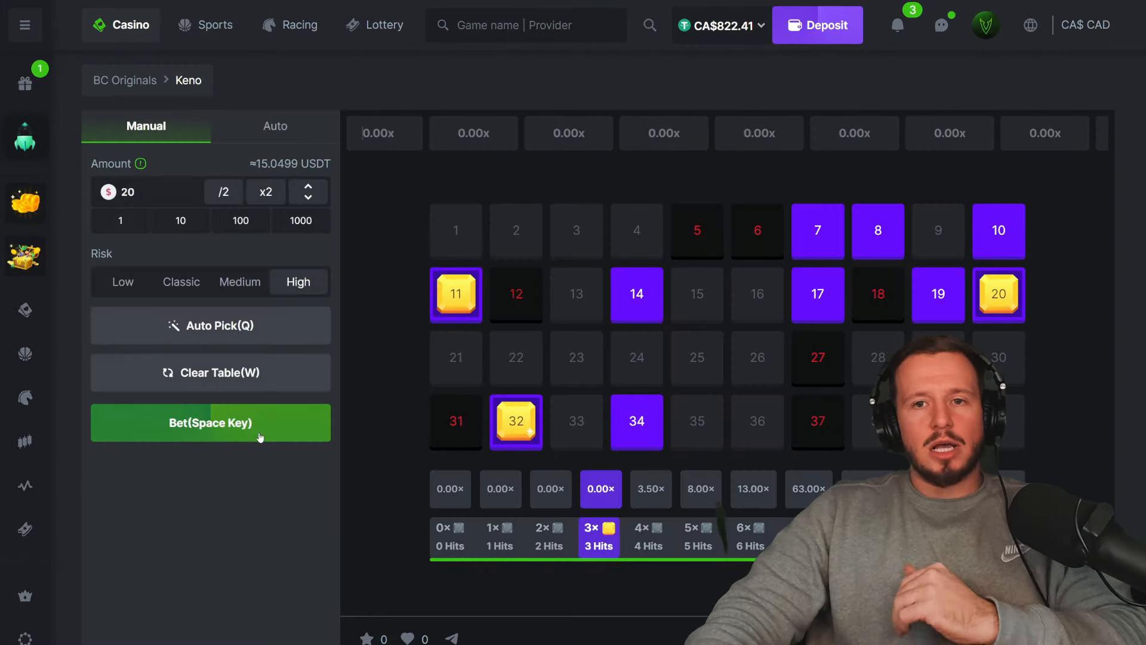
click(210, 422)
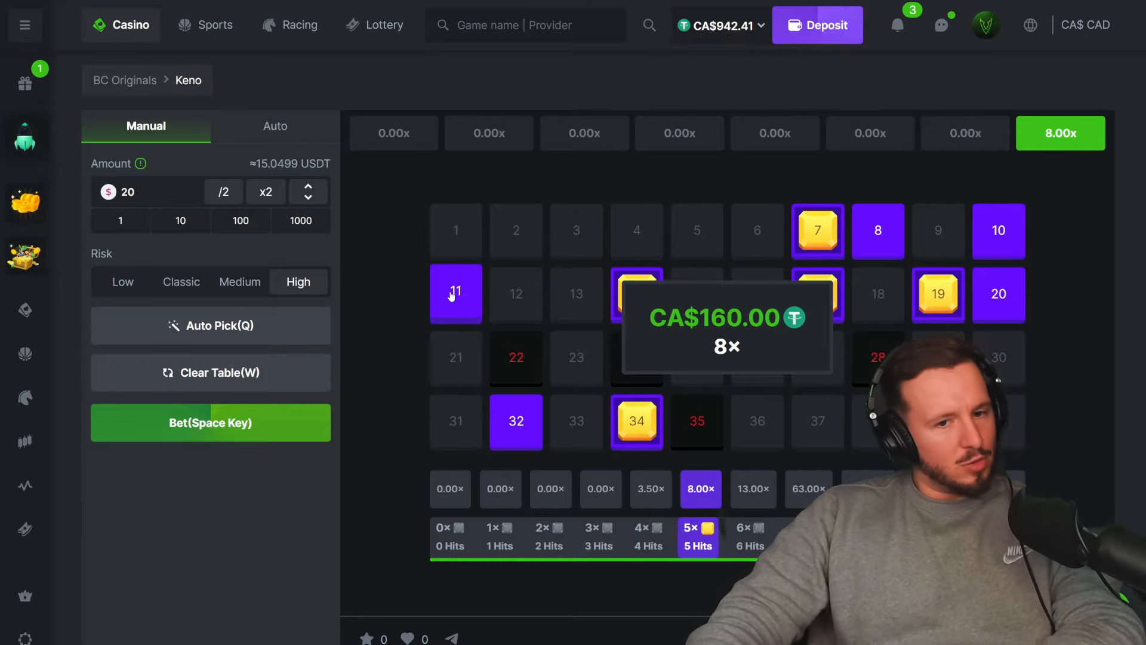
click(239, 281)
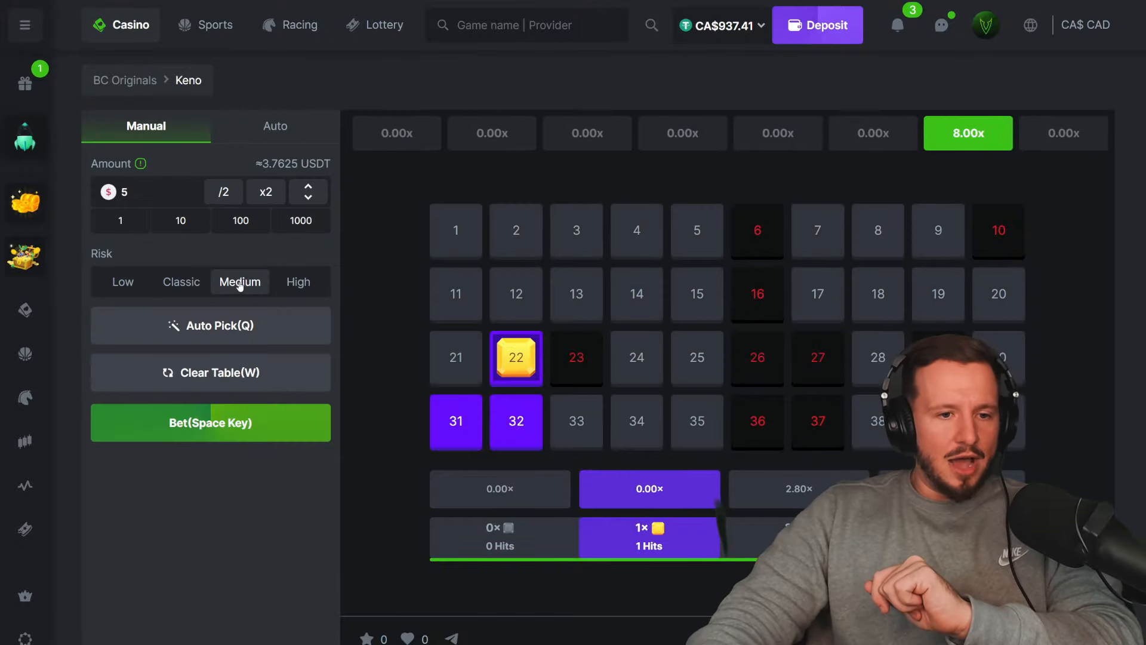
Step: Play medium-risk Keno rounds of 5 on 22, 31 and 32, landing a 2.80x hit
click(210, 422)
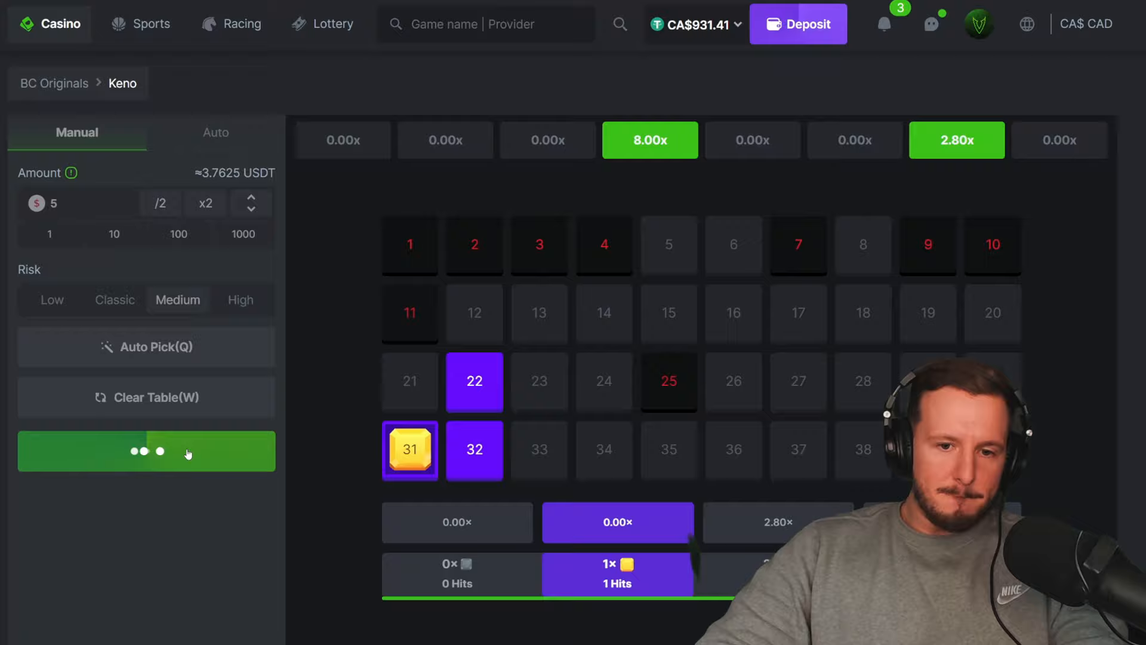
click(147, 451)
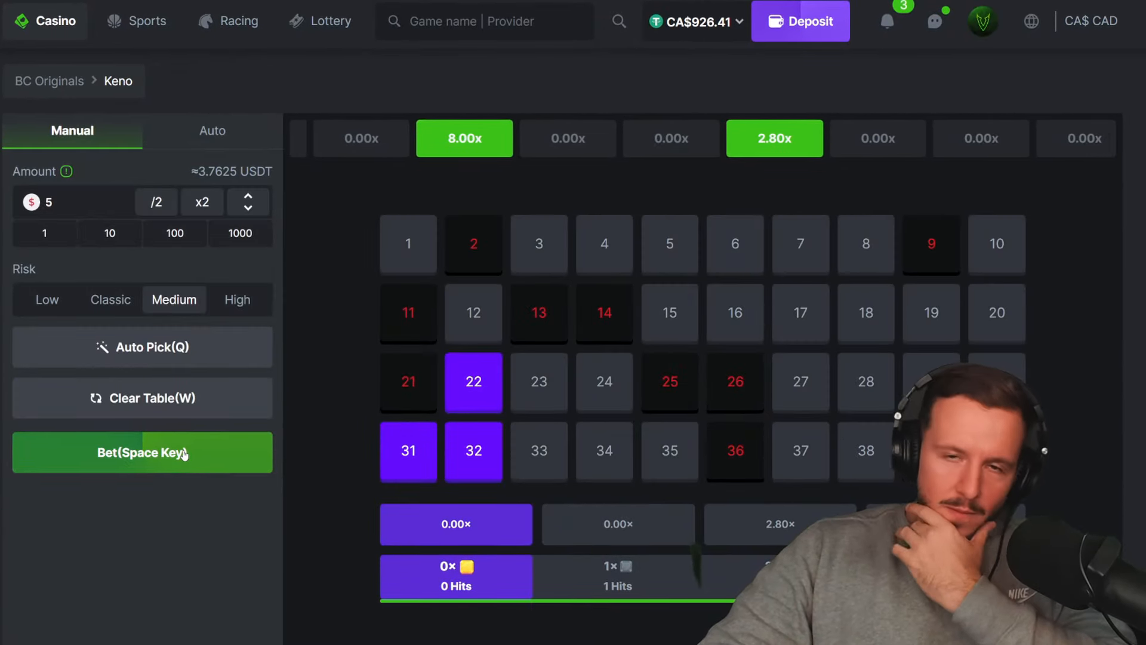
click(143, 453)
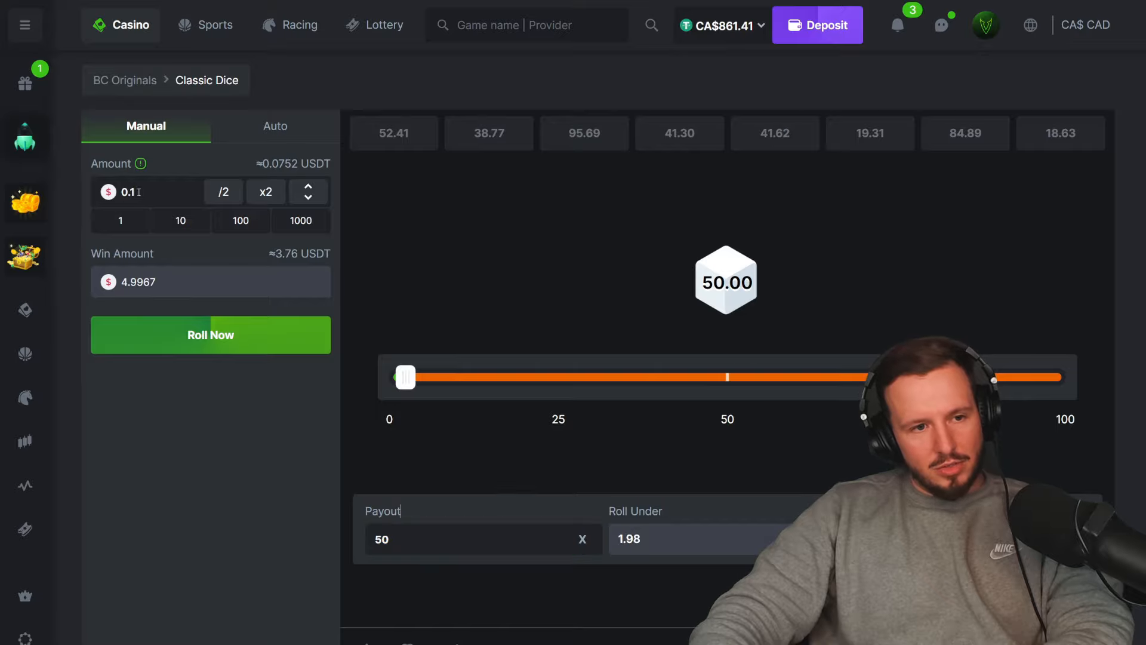
Step: Set the dice amount to 2 and roll at a 50x payout, missing each time
click(210, 334)
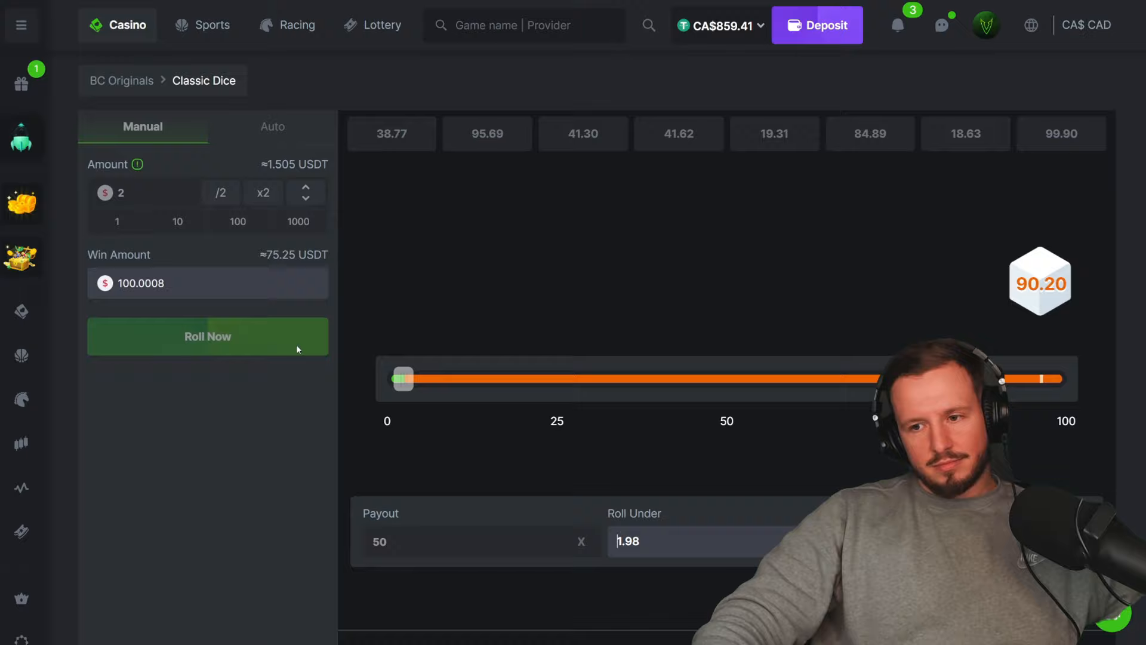
click(208, 336)
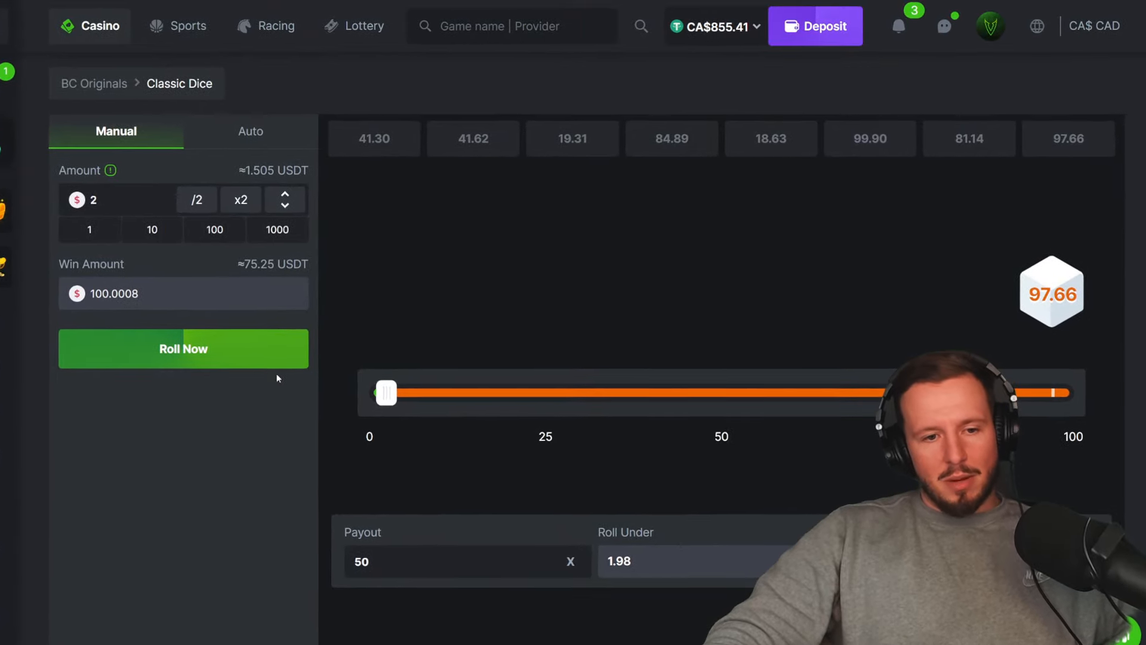
click(184, 348)
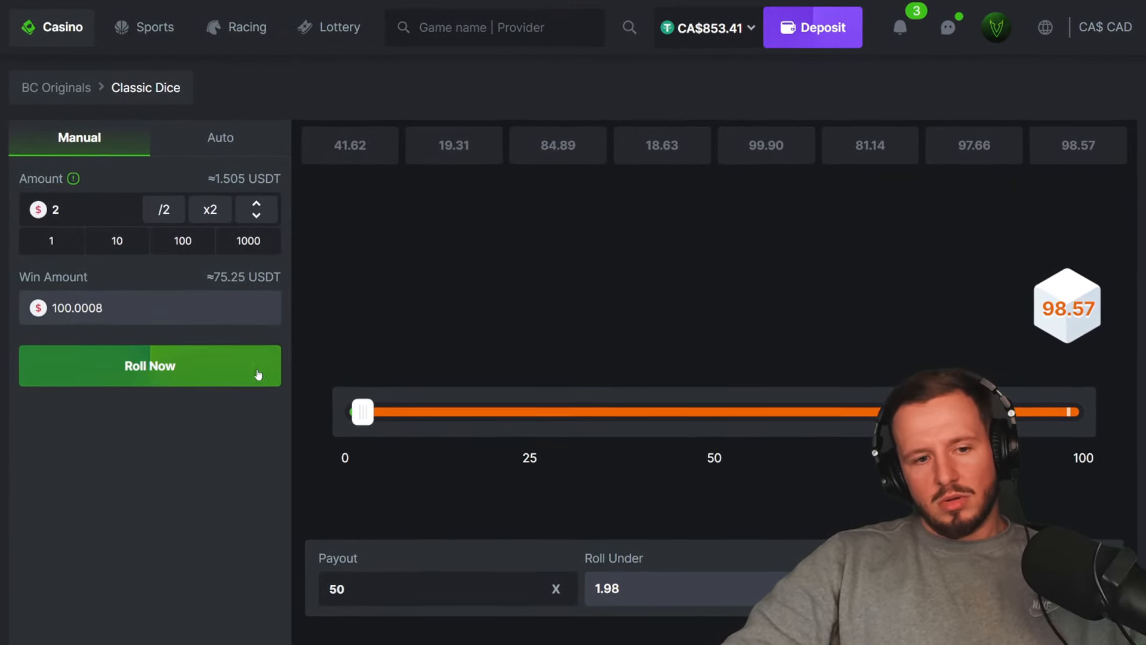
click(150, 366)
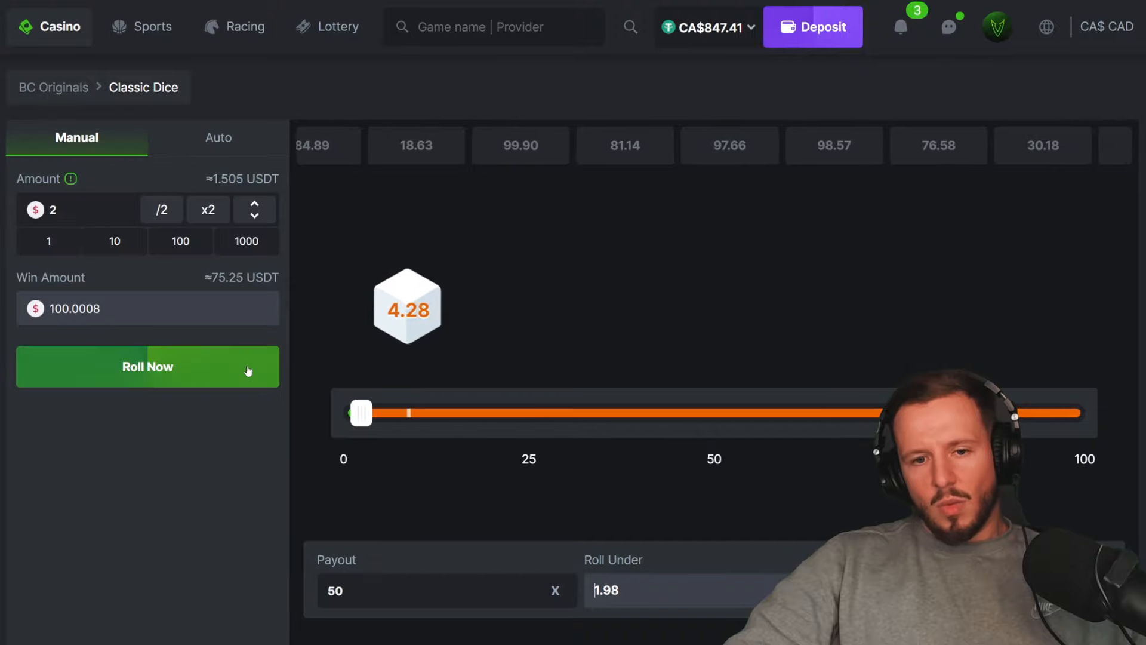
click(147, 365)
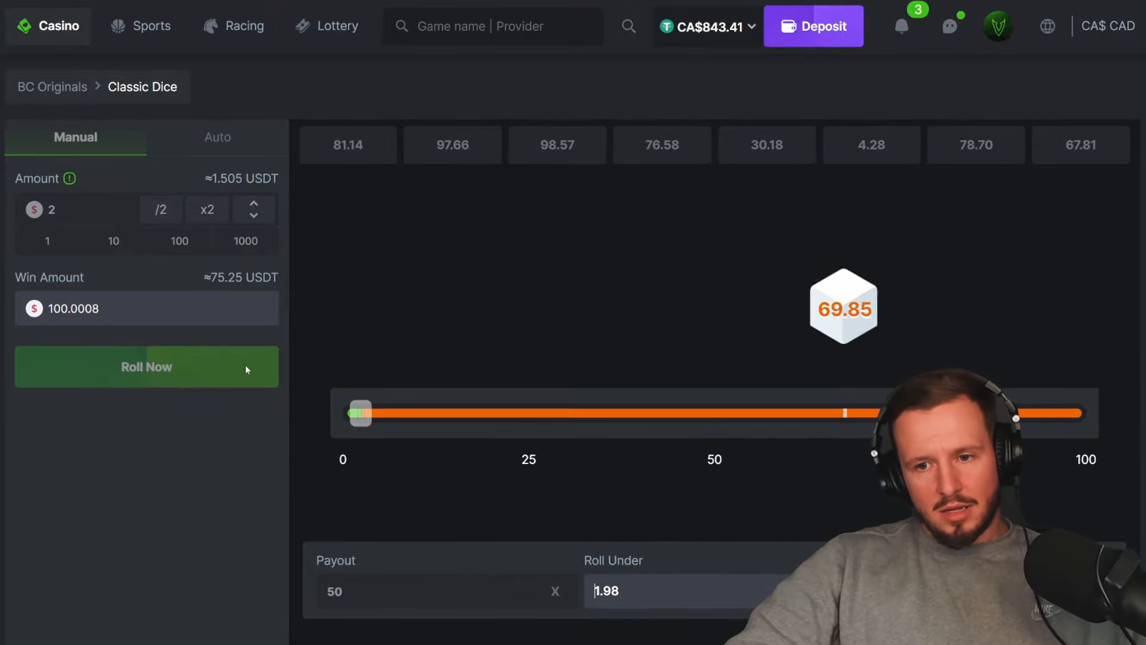
click(146, 365)
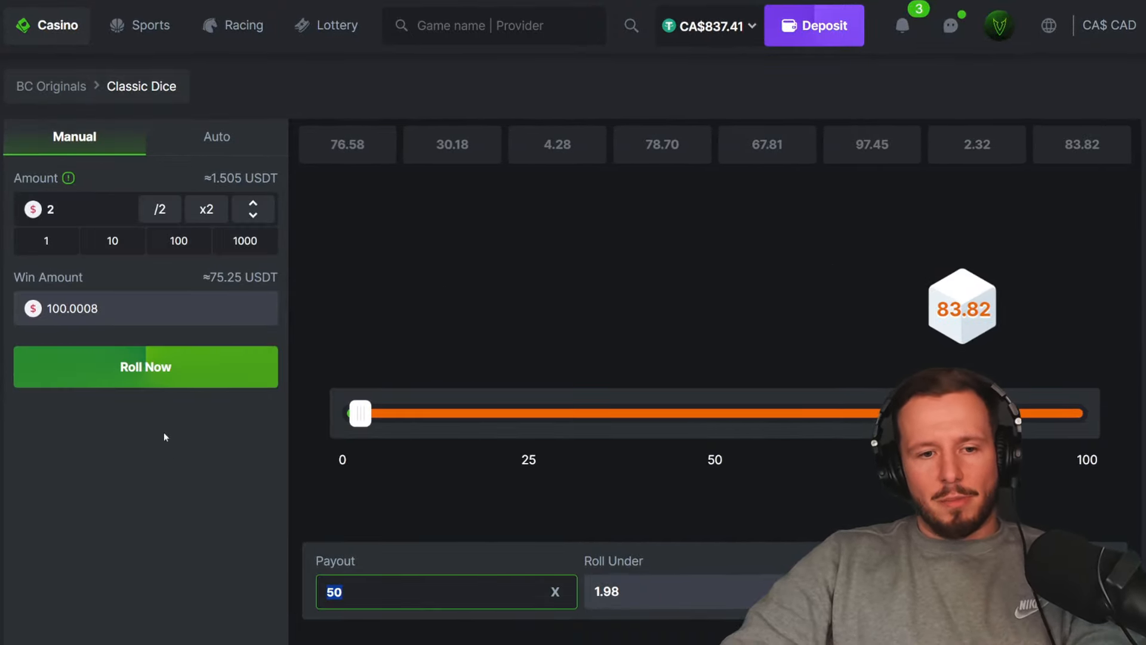
Step: Roll at 100x, then about 80x, until a 0.15 roll wins
click(145, 366)
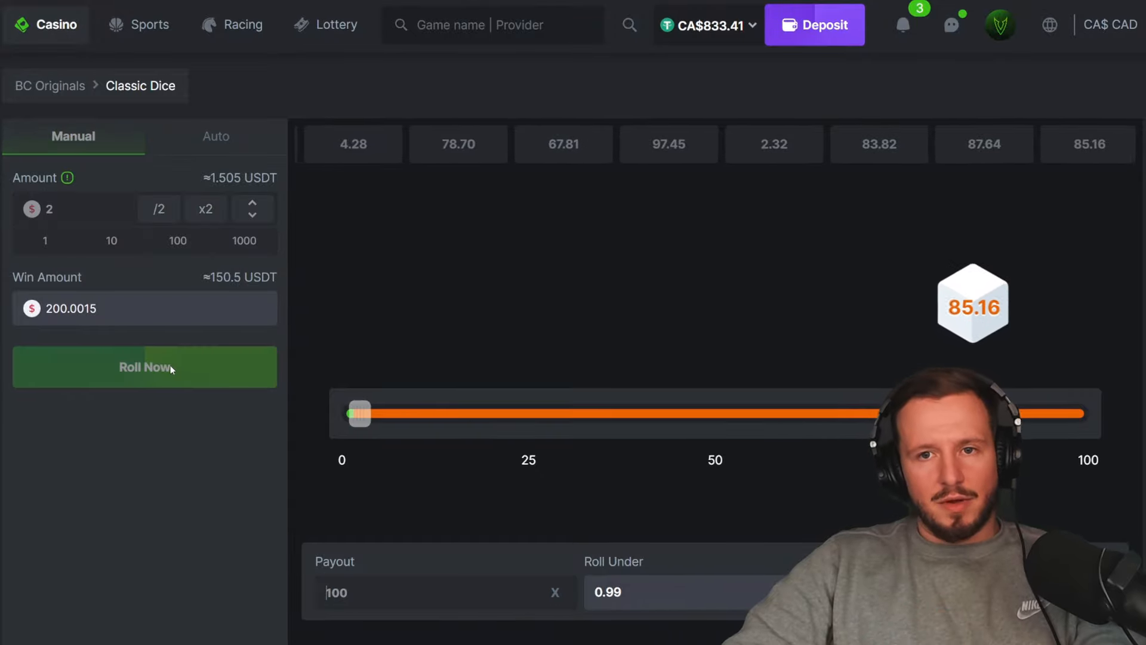
click(144, 367)
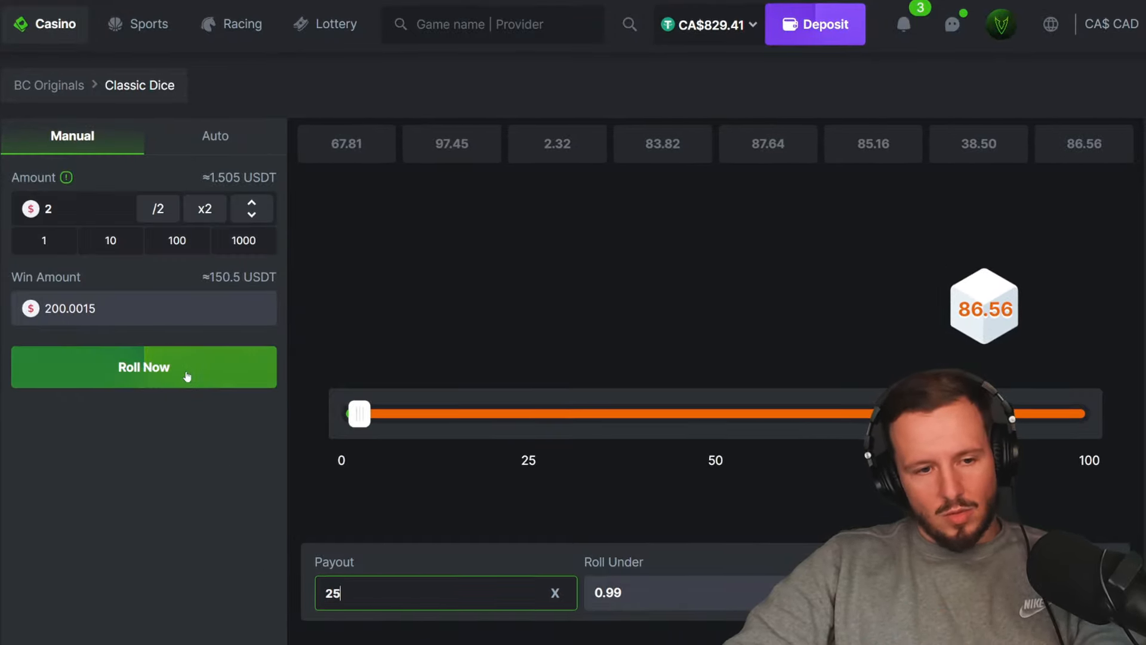
click(144, 367)
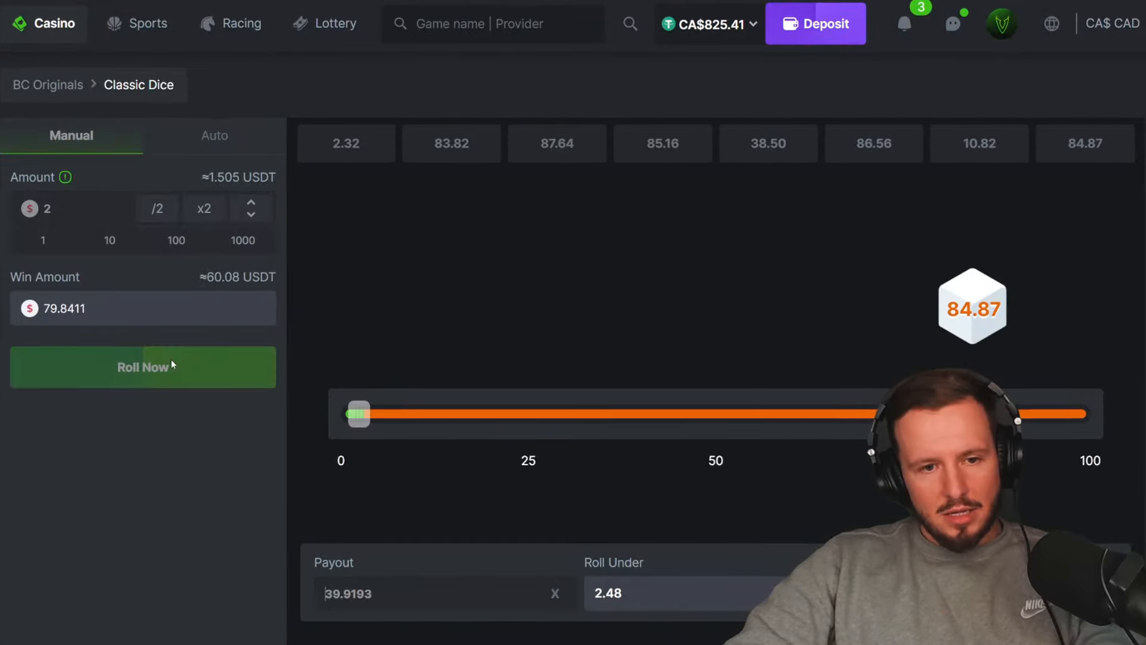
click(142, 367)
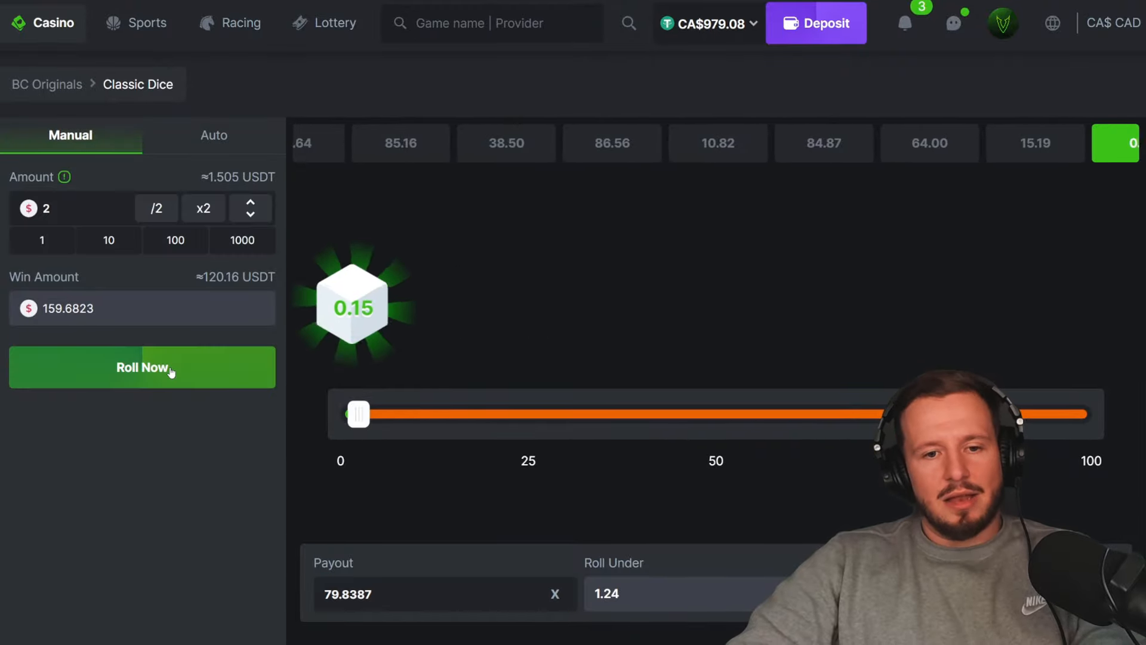
click(142, 367)
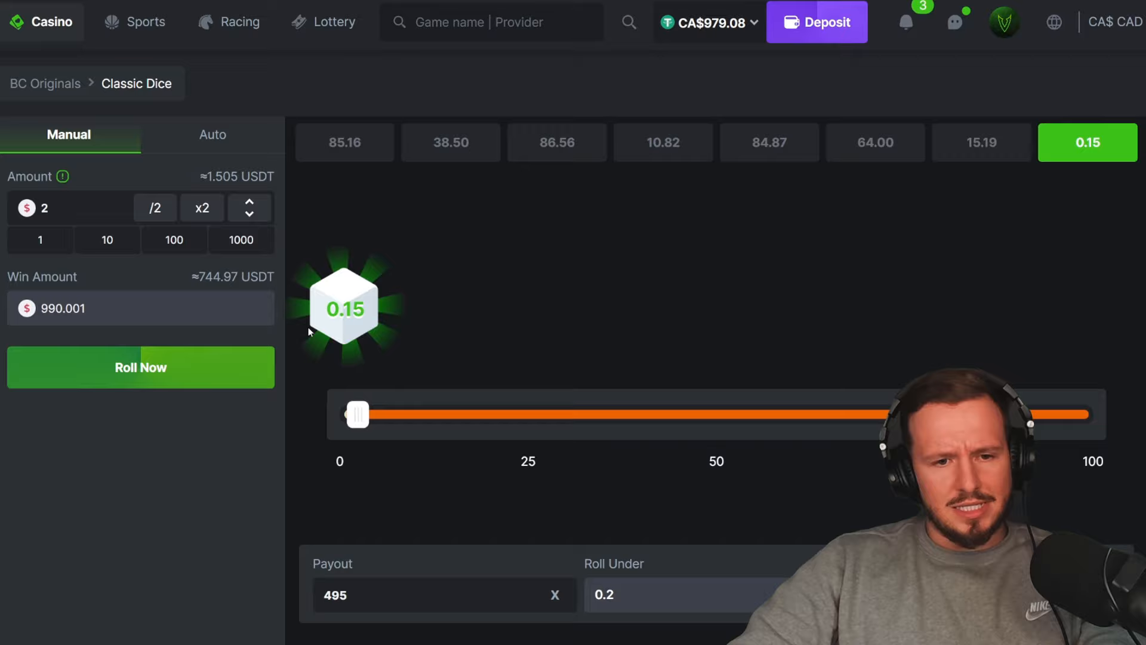
Step: Roll Classic Dice three times at a 495x payout, all losing
click(140, 367)
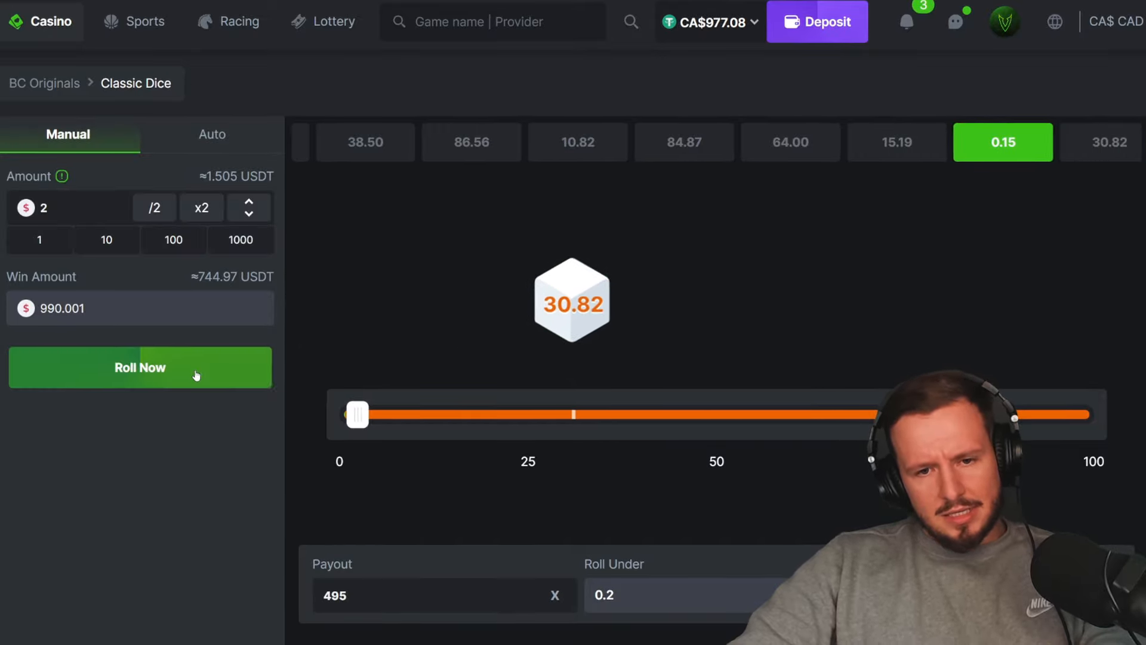
click(140, 367)
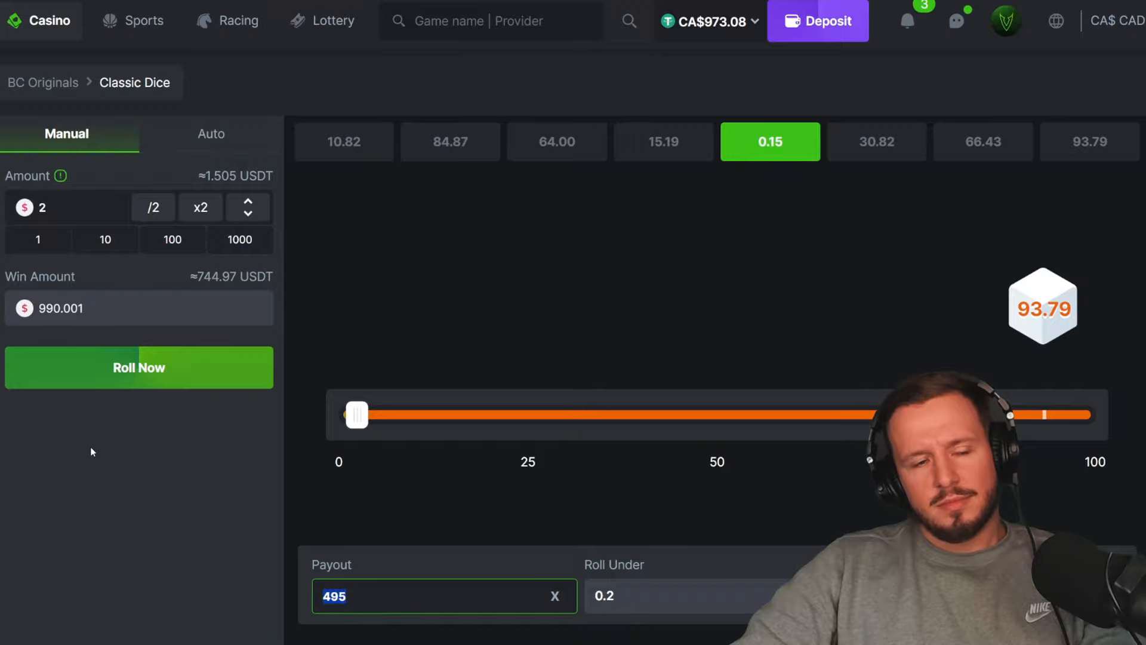
click(138, 367)
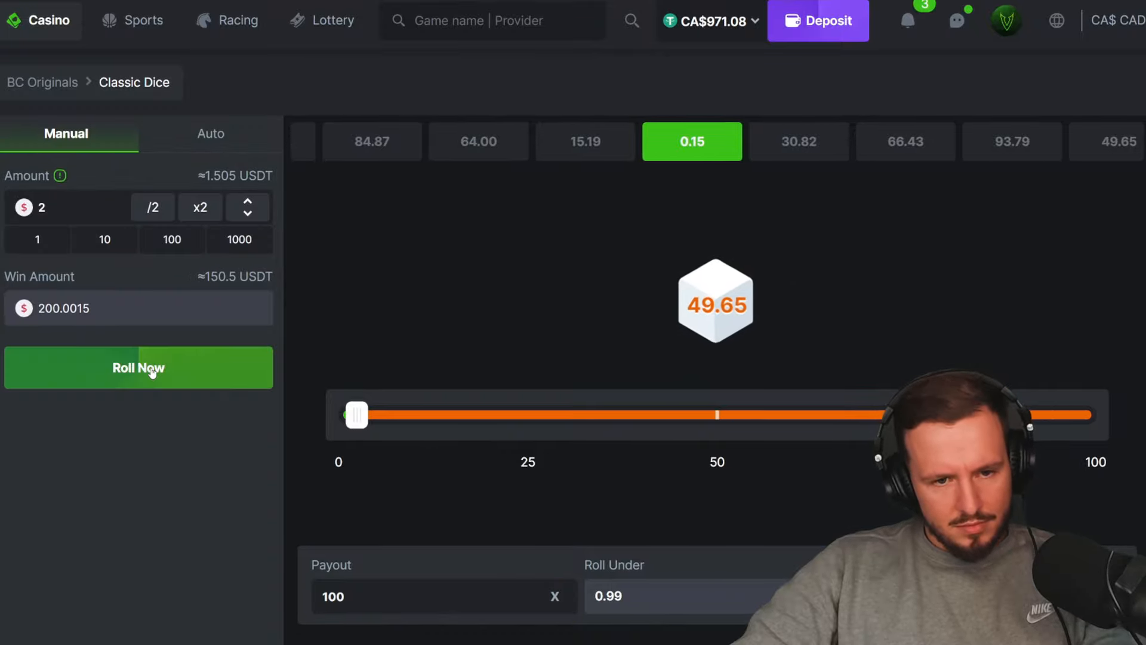
Step: Roll repeatedly at a 100x payout, dropping the balance to CA$941.08
click(138, 368)
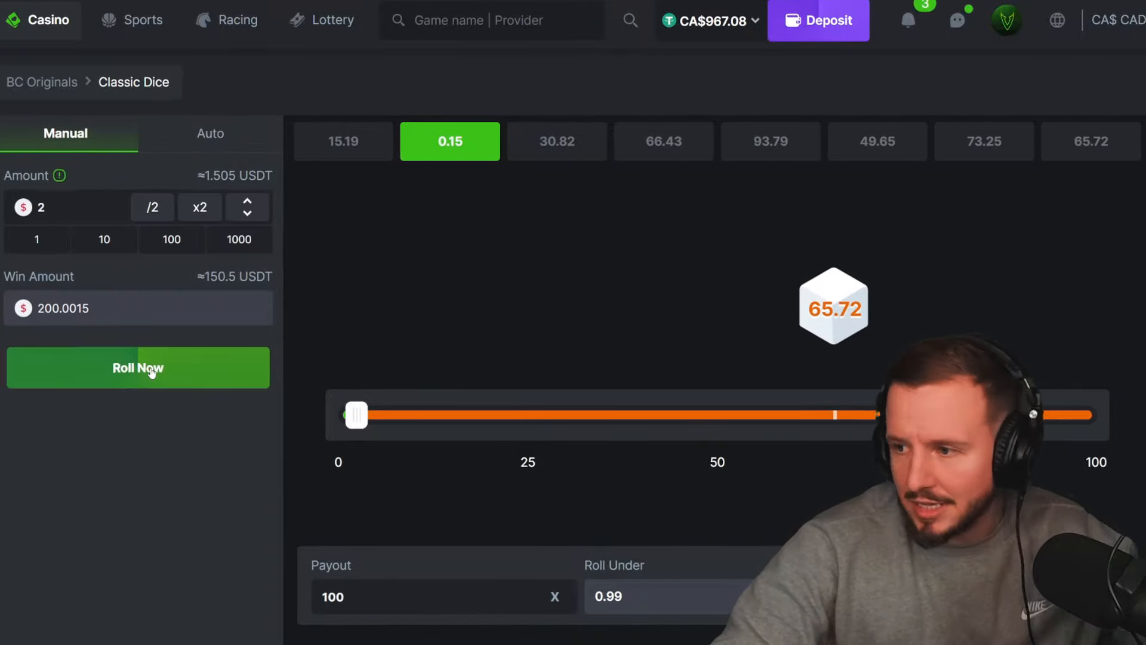
click(137, 368)
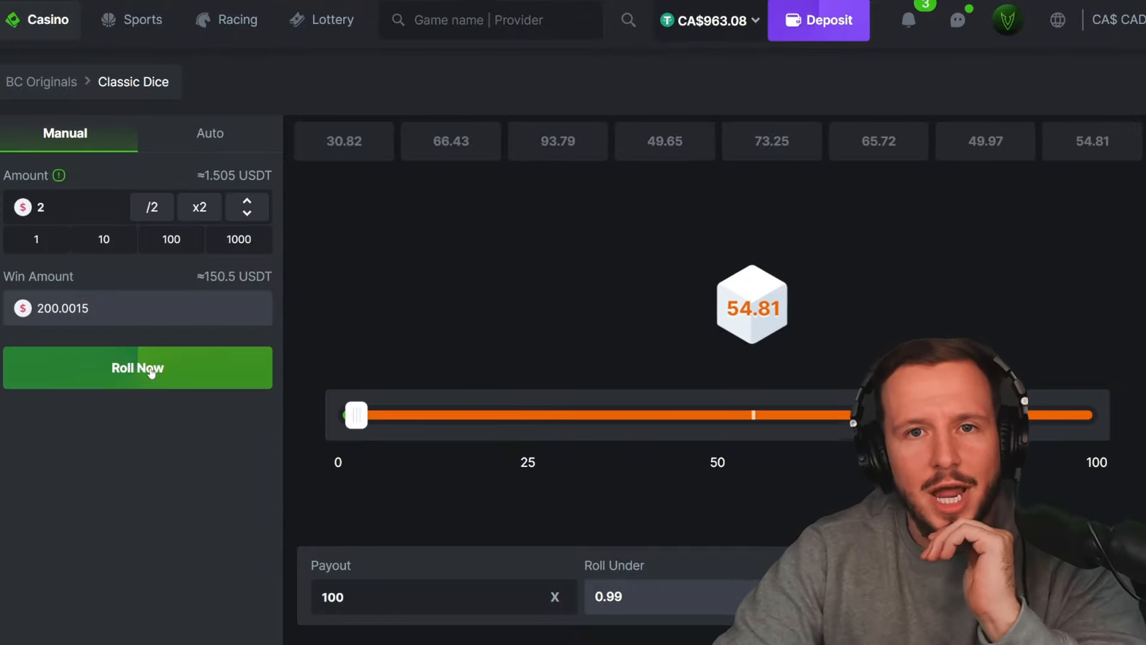
click(138, 368)
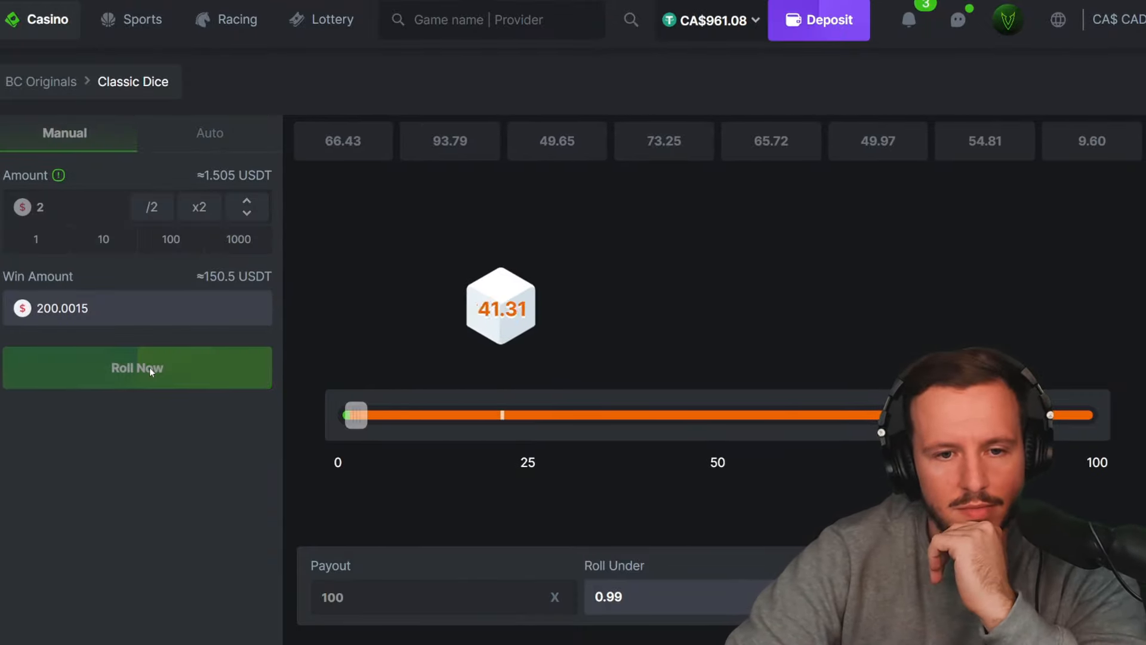
click(137, 368)
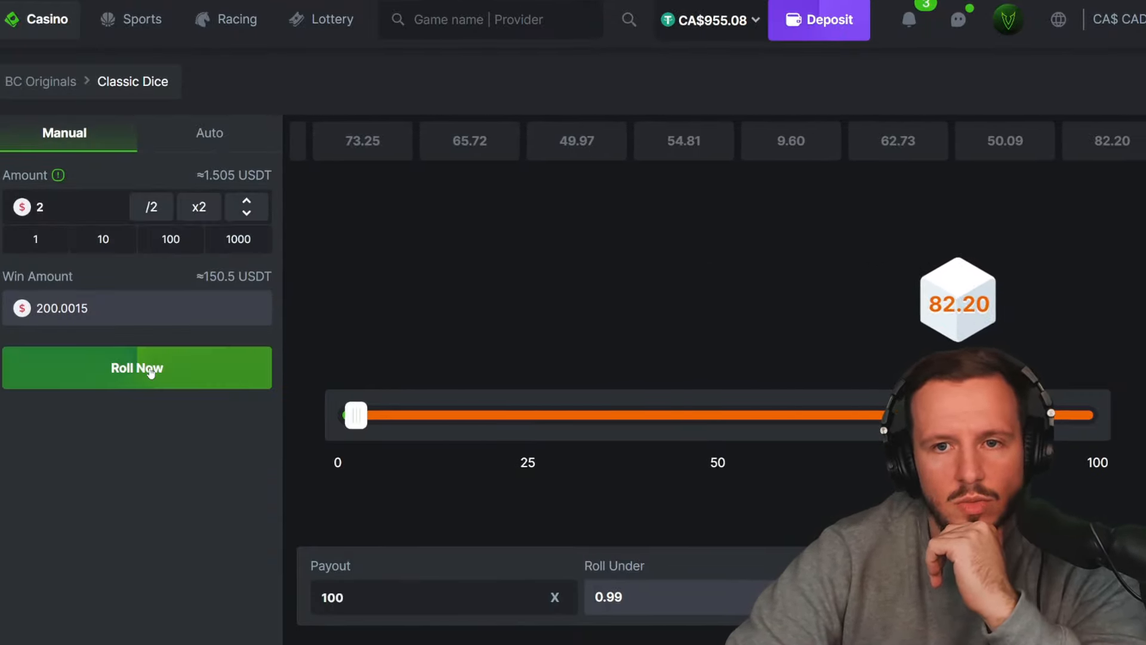
click(137, 367)
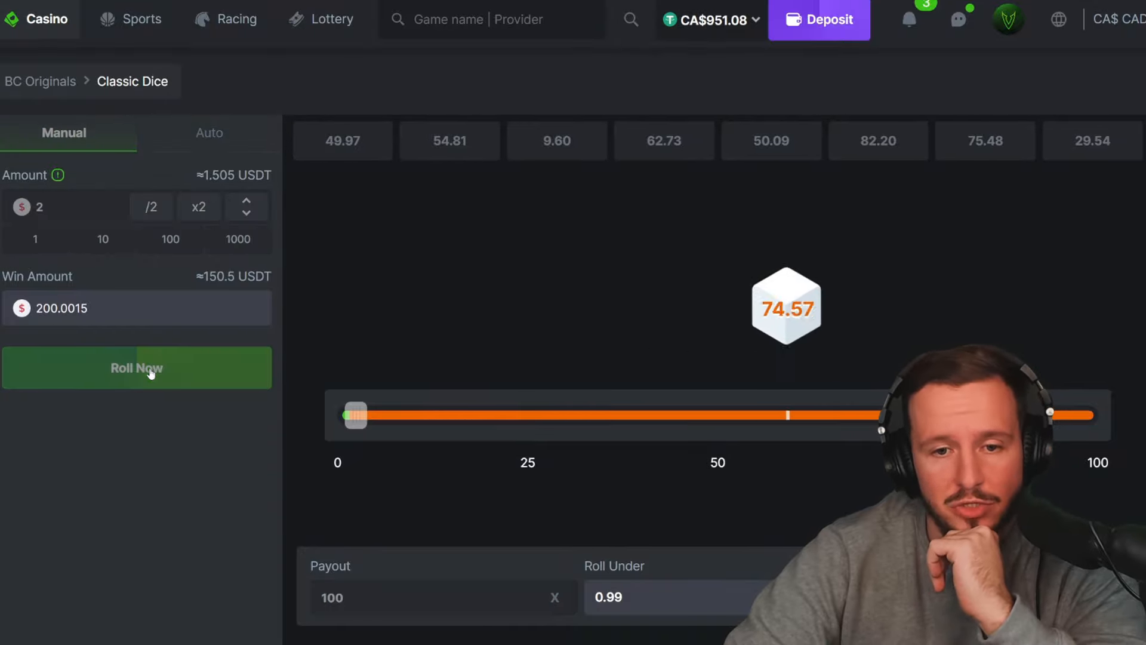
click(137, 367)
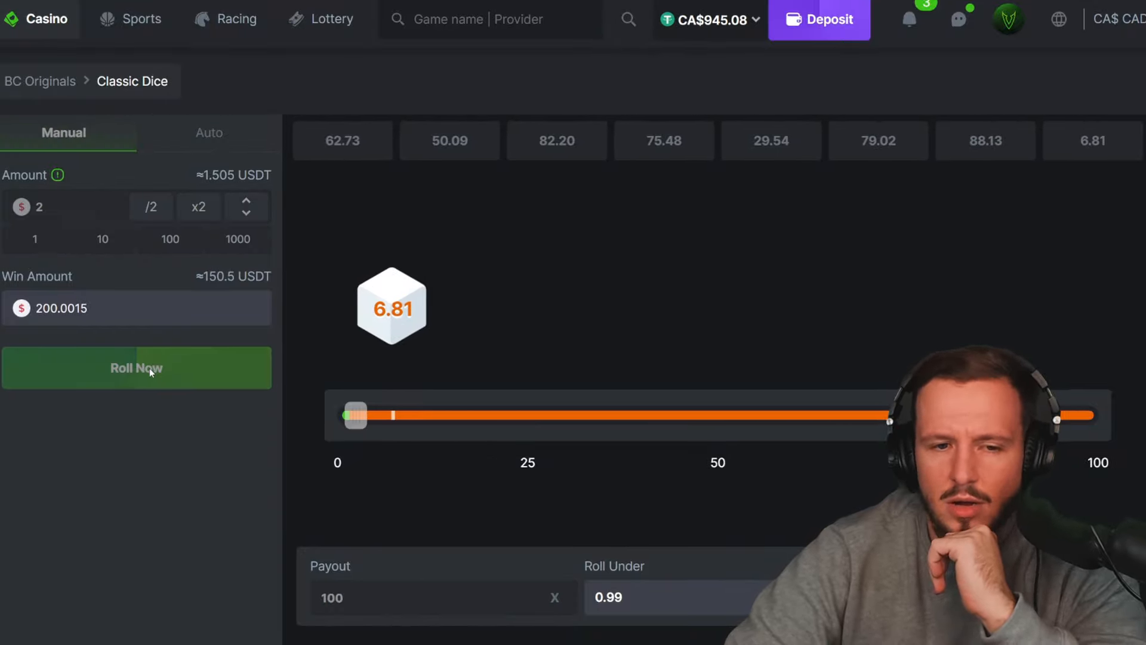
click(136, 368)
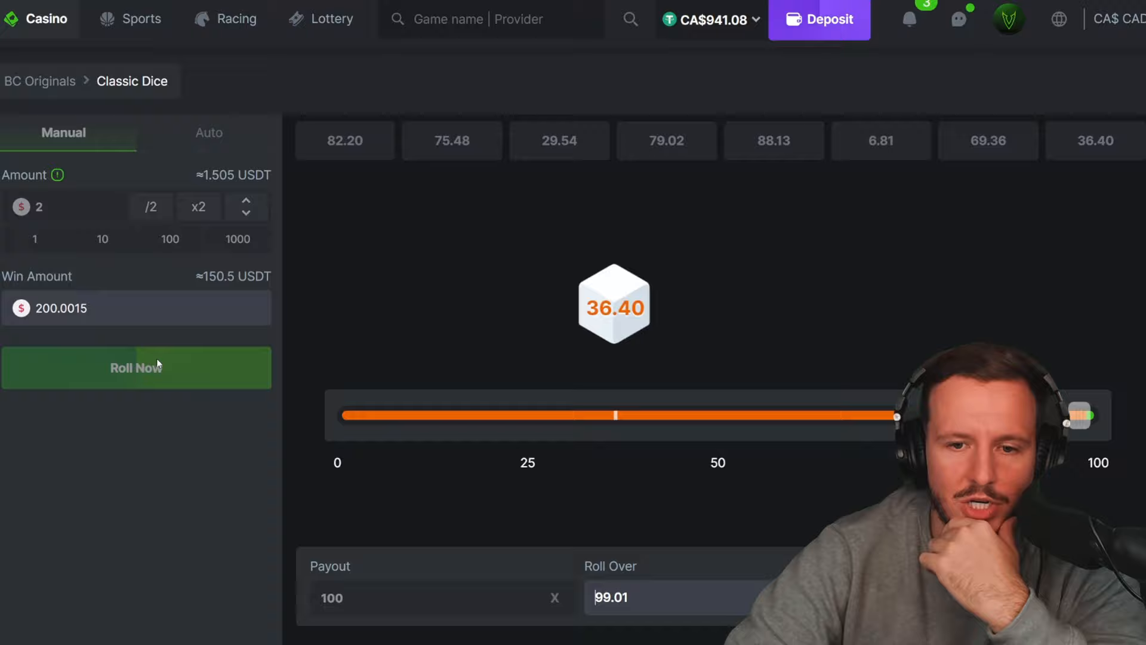
Step: Roll over 99.01 at 100x until a 99.83 hits for CA$1,129.07
click(136, 368)
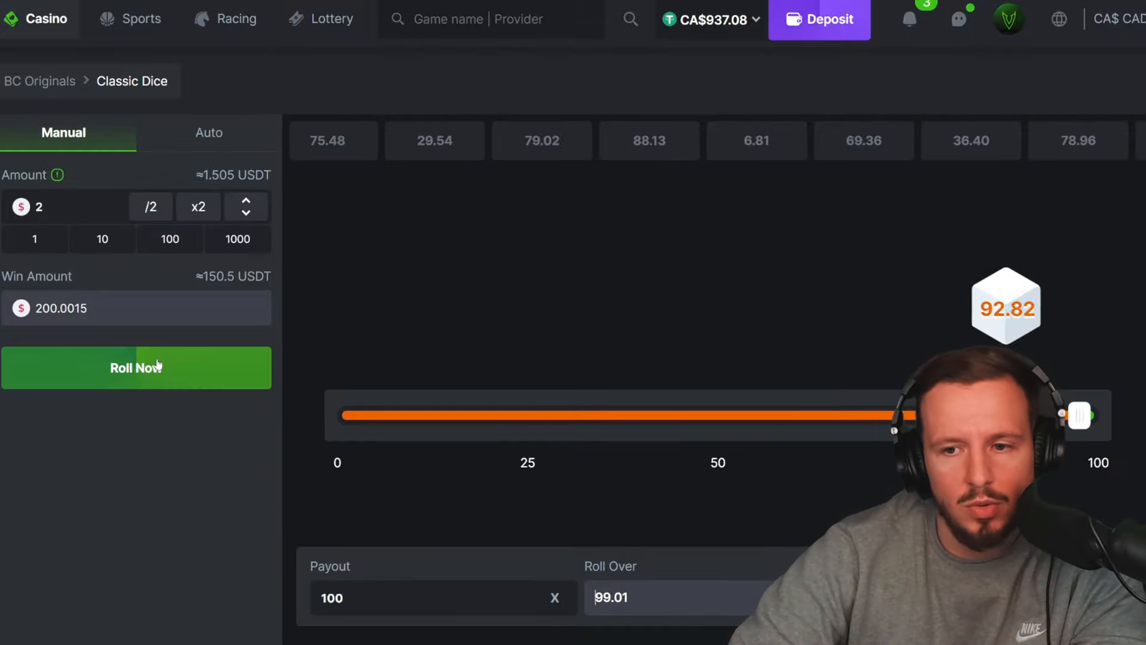
click(136, 367)
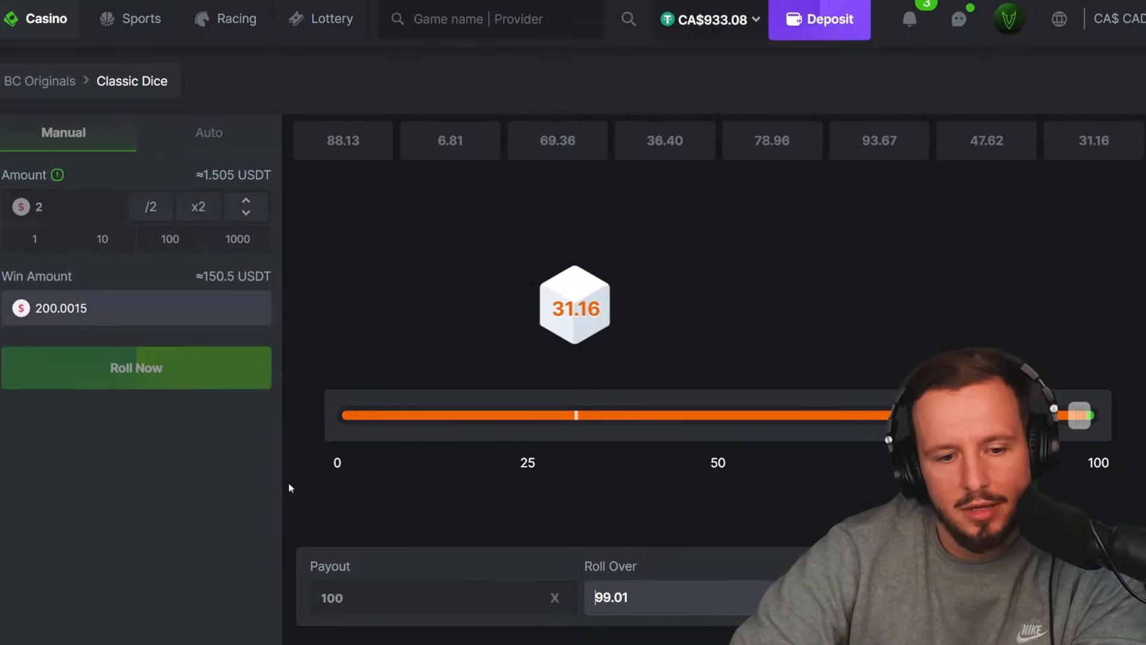
click(136, 367)
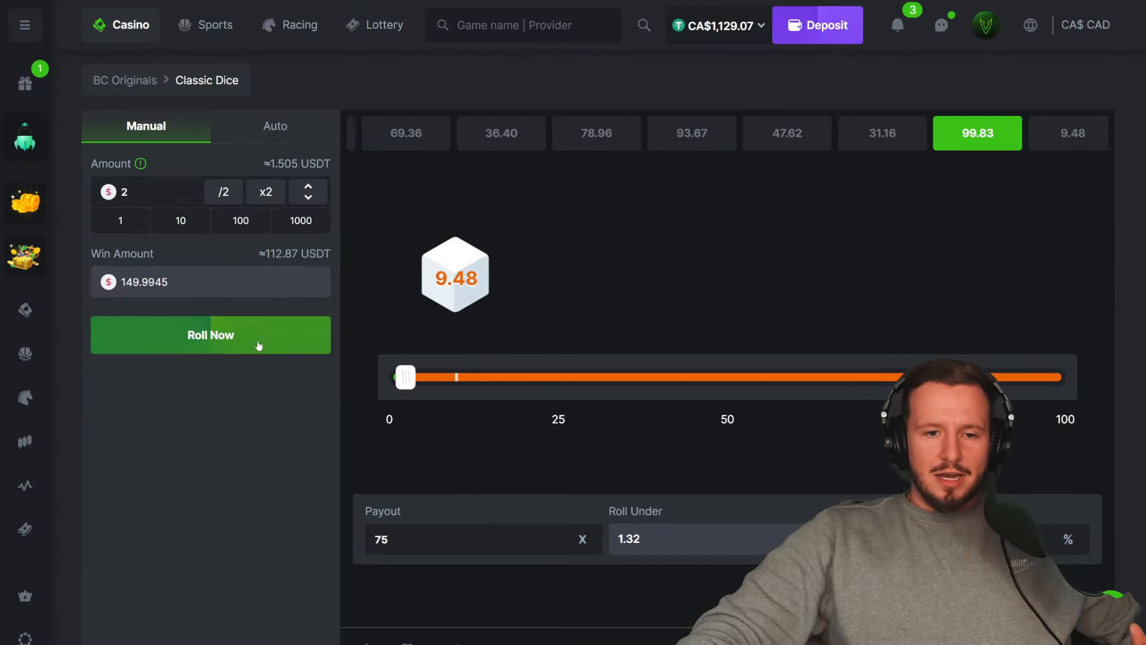
Step: Roll the dice repeatedly at the 75x, 198x and 900x payouts, all misses
click(210, 335)
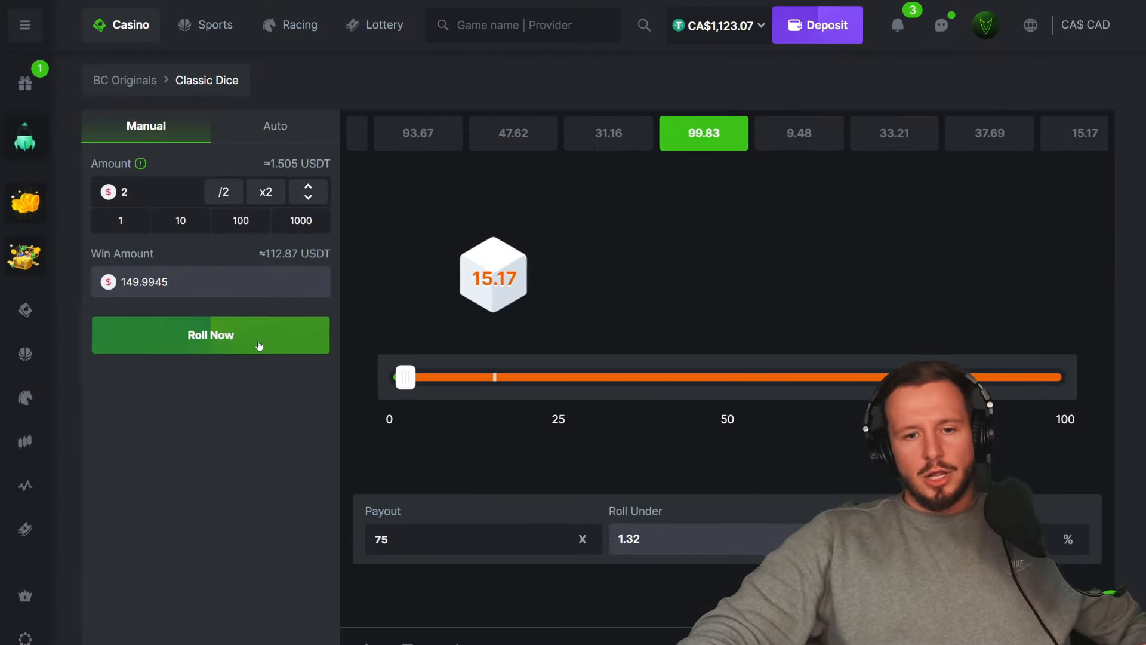
click(210, 335)
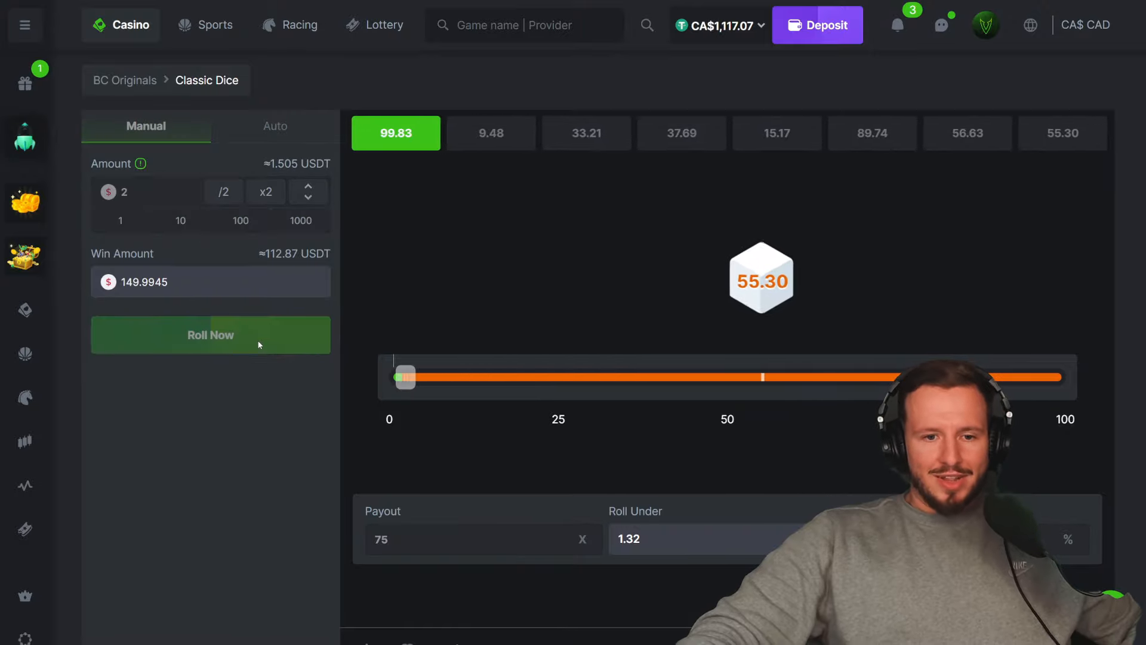
click(210, 335)
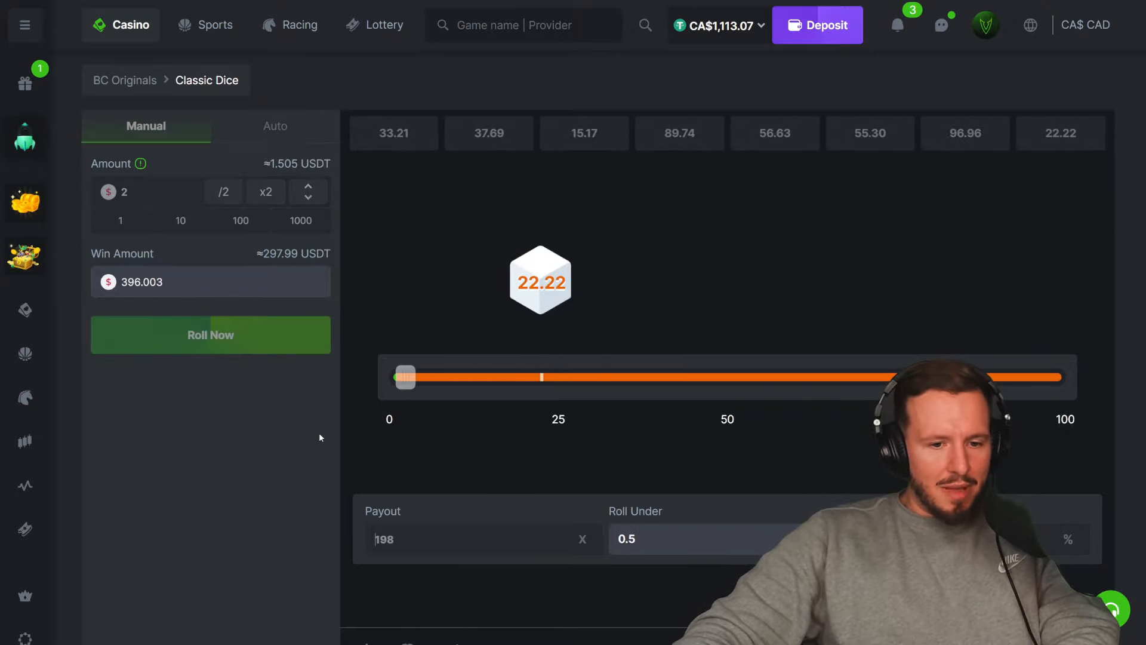
click(210, 335)
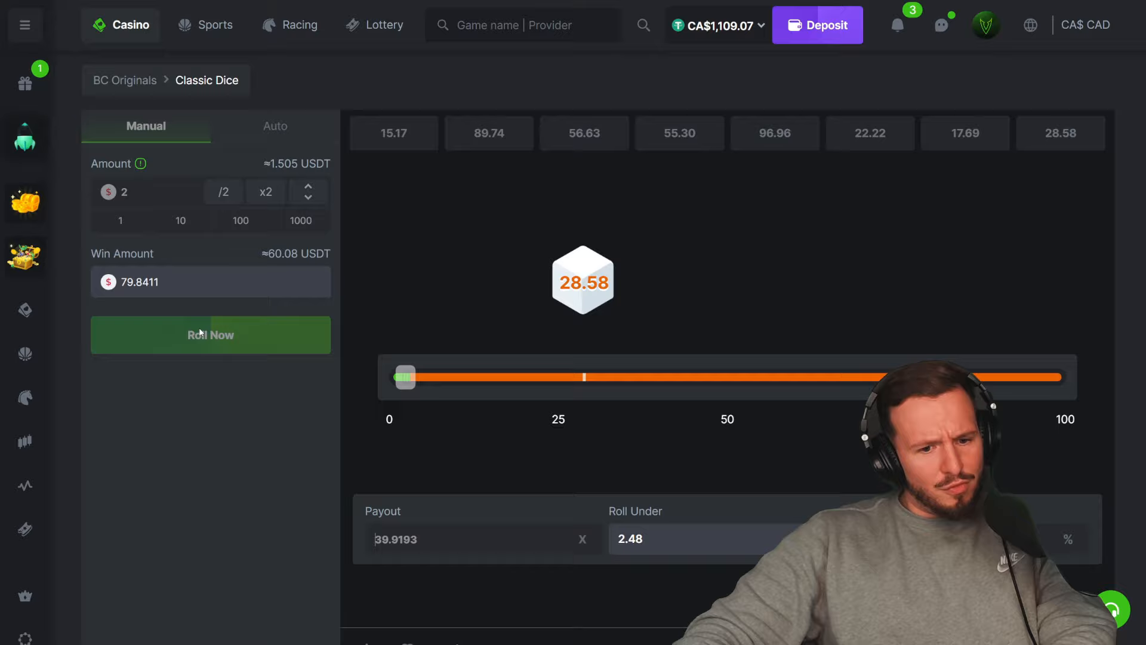
click(211, 335)
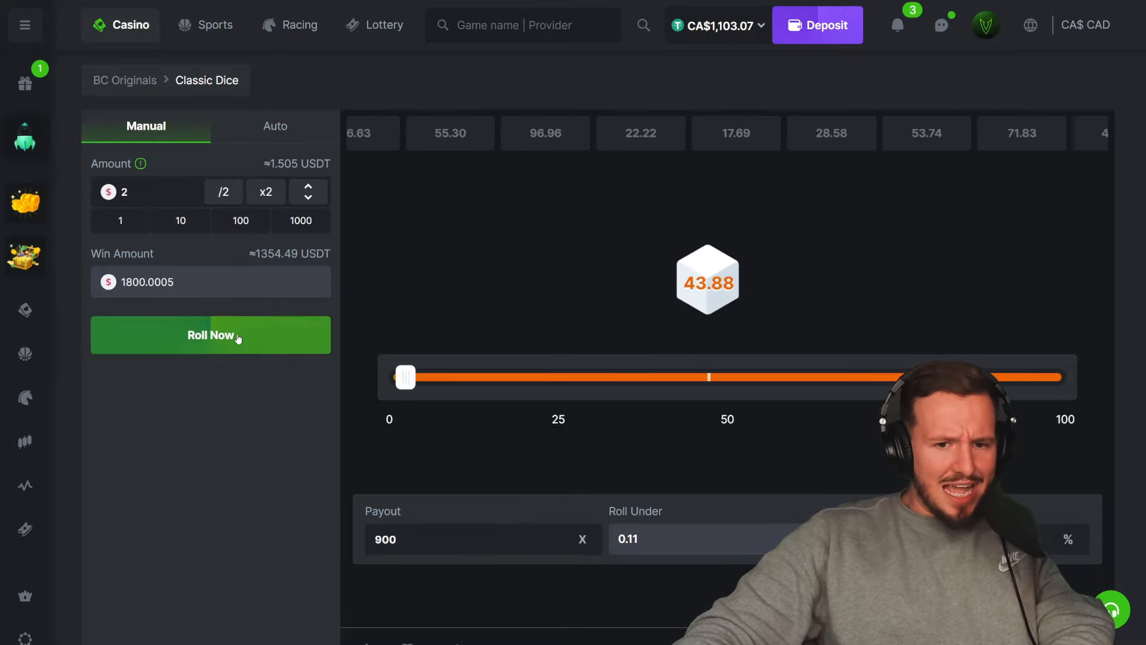
click(210, 334)
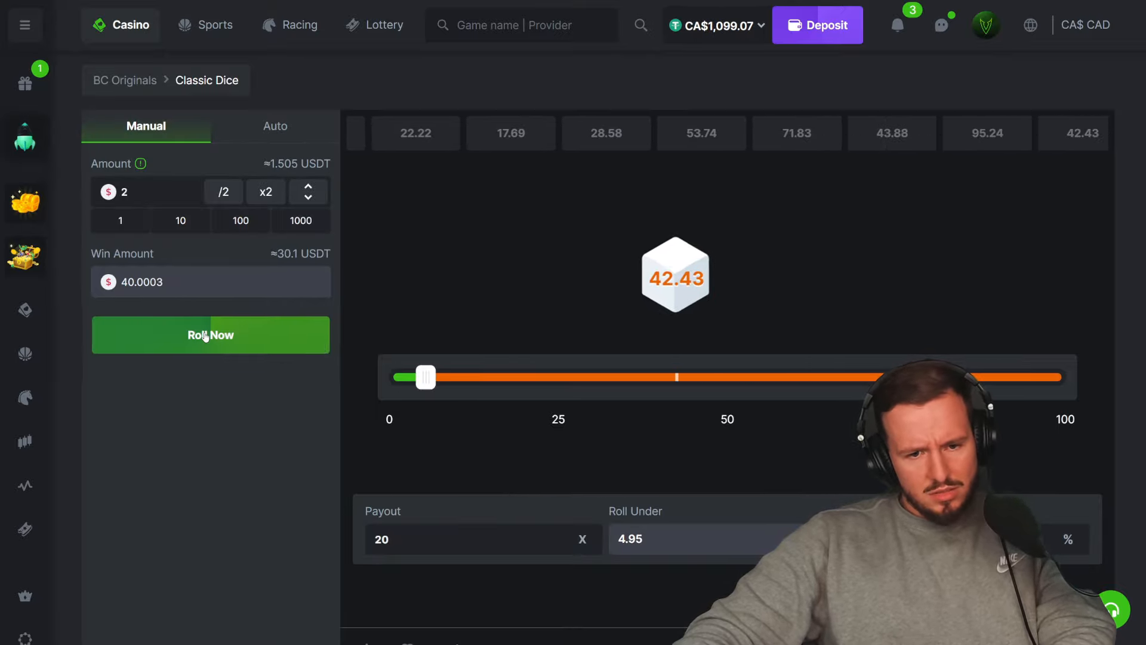
Step: Roll at 20x, 10x and 50x payouts, then start a Mines auto bet of 5 with 4 mines
click(210, 335)
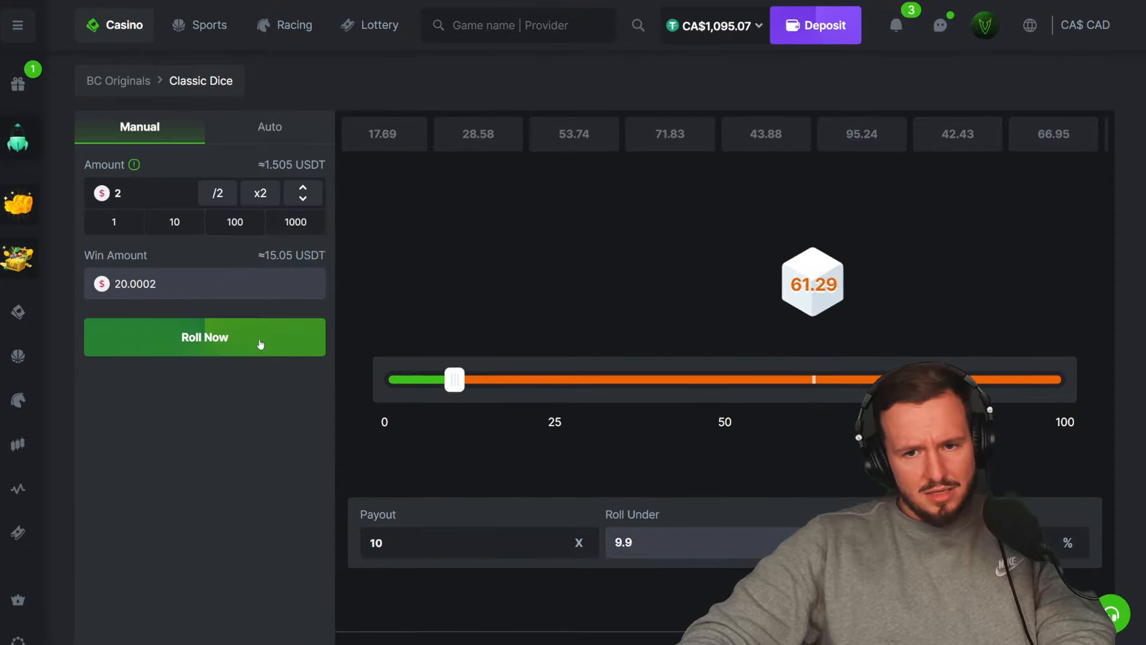
click(204, 337)
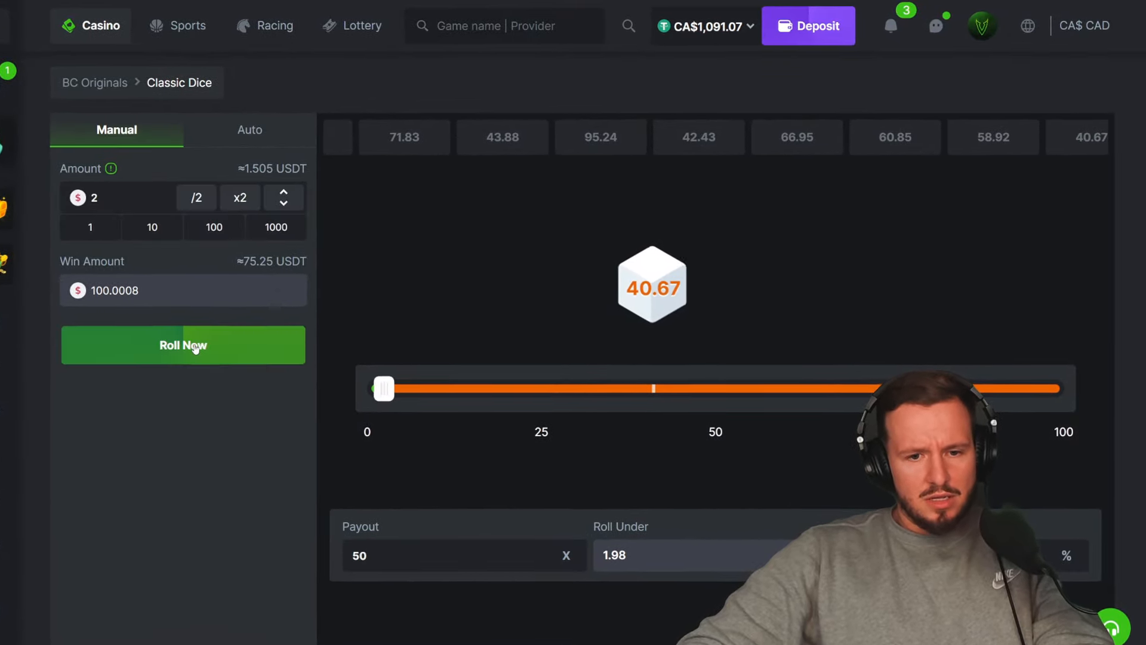
click(183, 345)
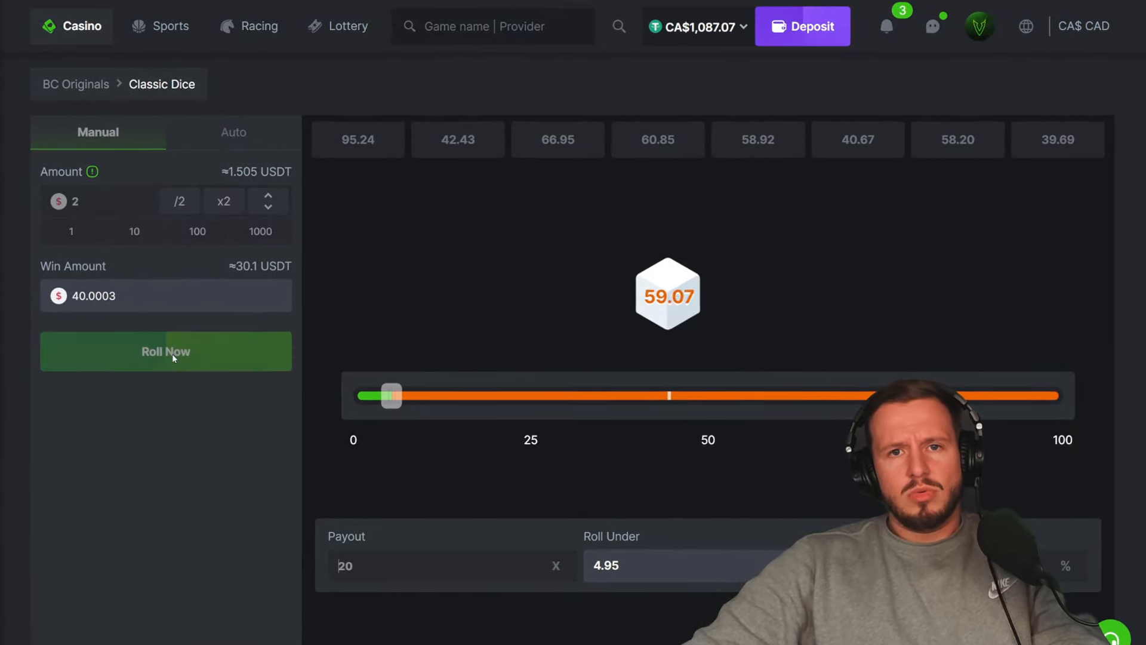
click(165, 350)
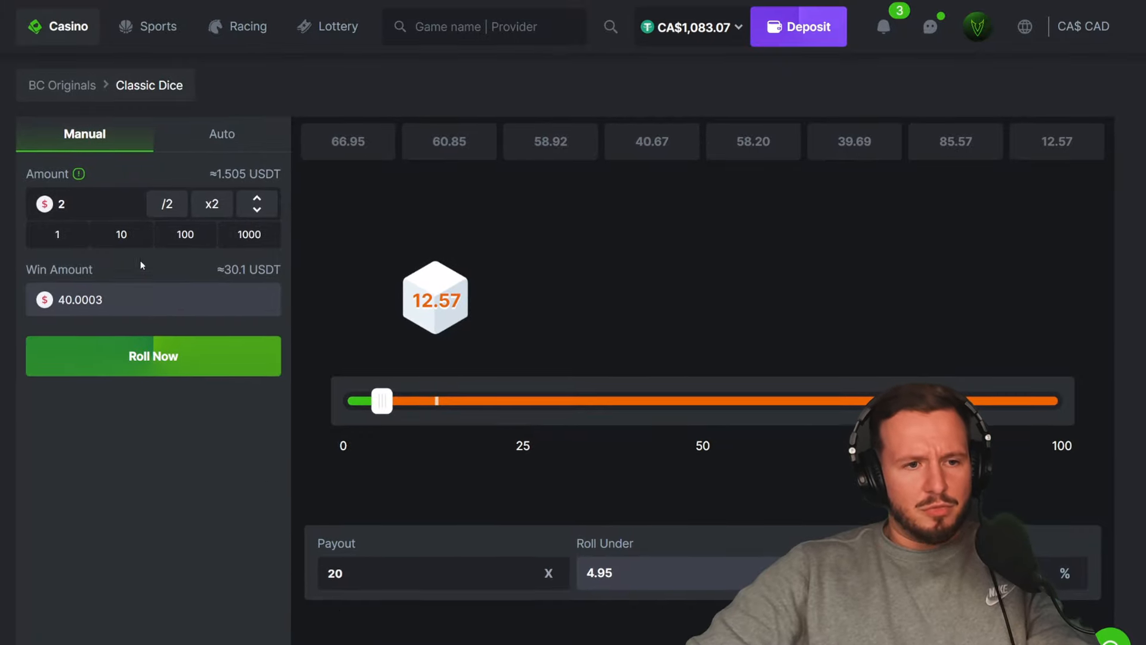
text(3)
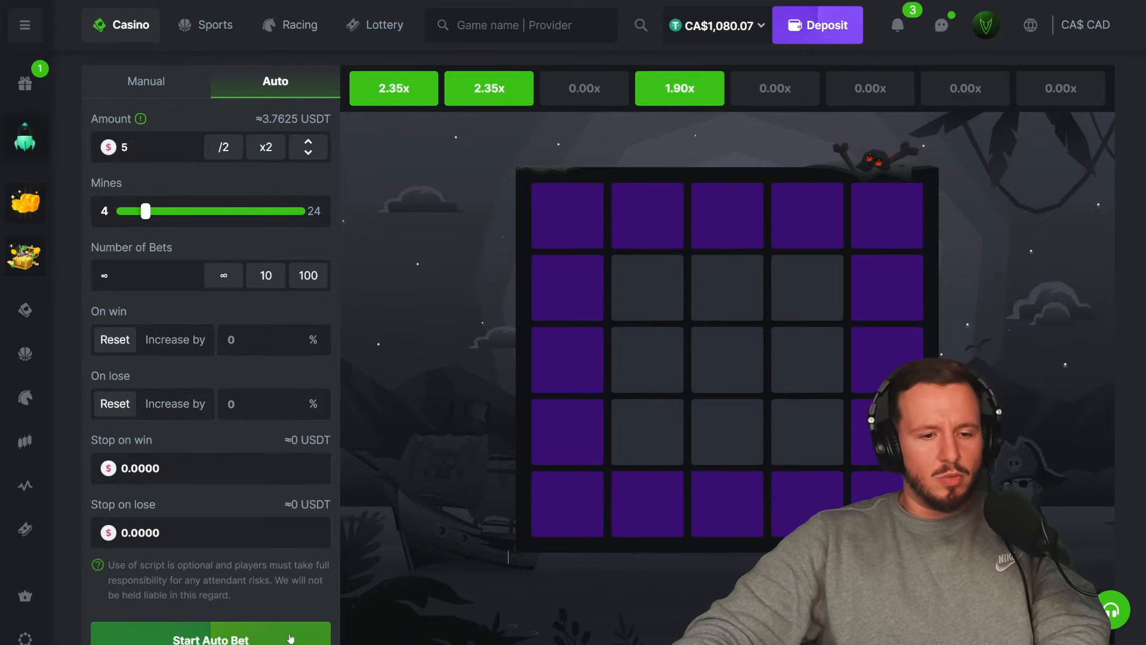
click(211, 639)
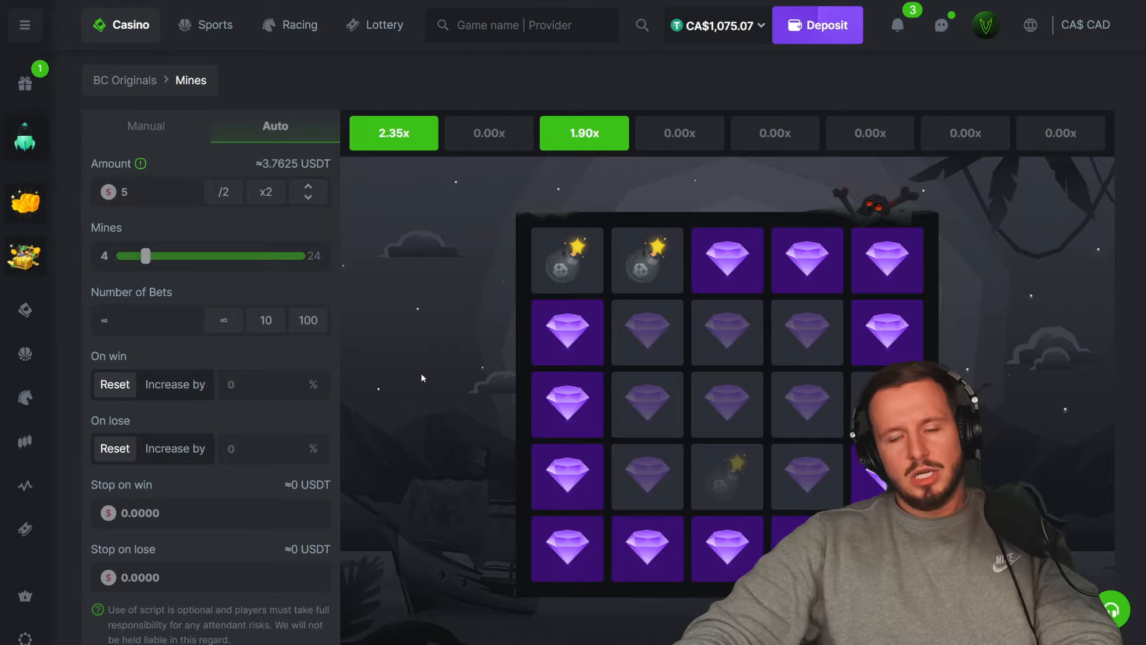